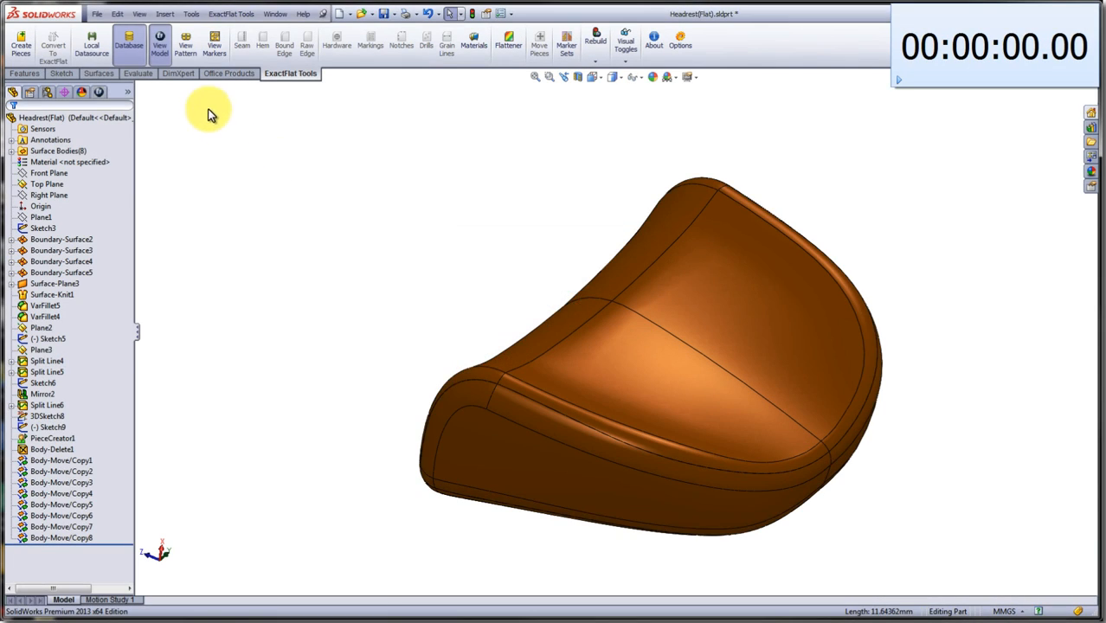
Switch the headrest display from the 3D model to flattened pattern pieces with View Pattern.
click(185, 43)
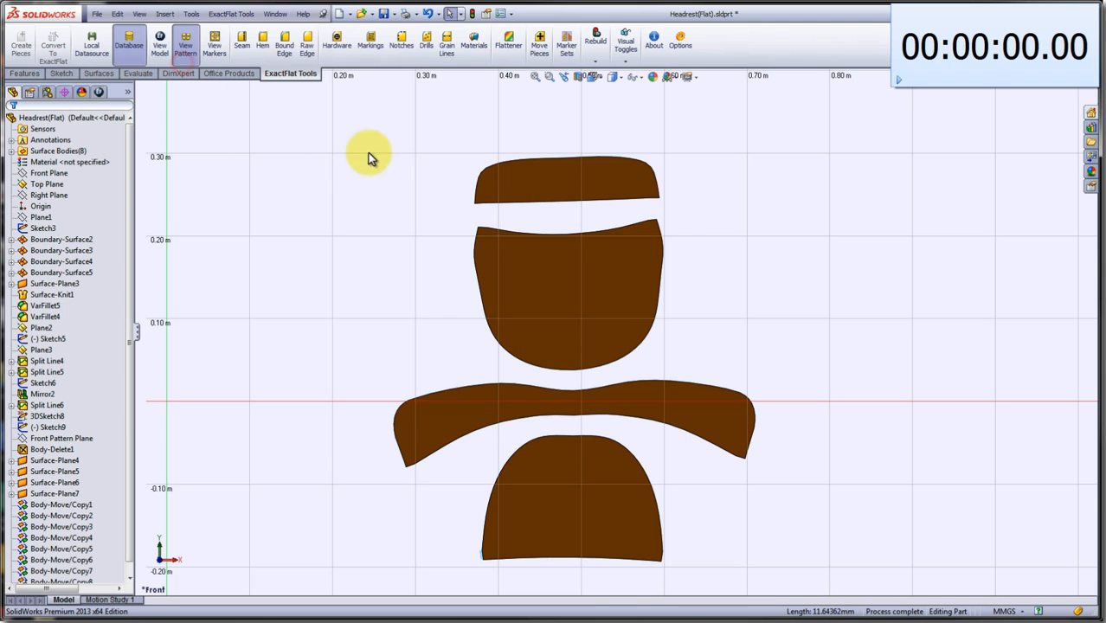
mouse_move(337, 101)
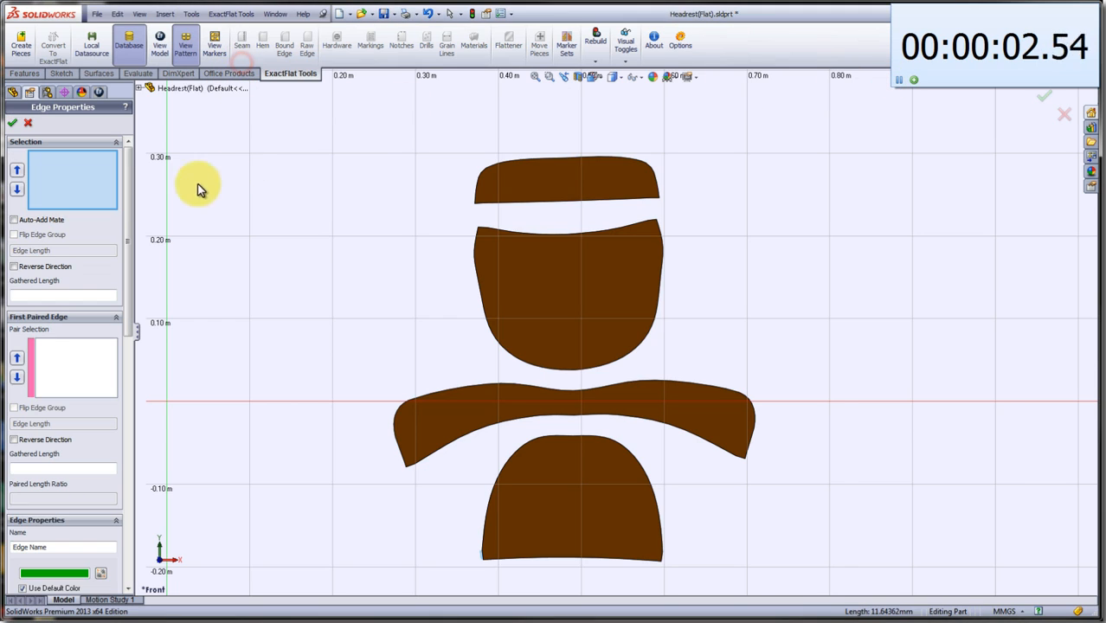
With Auto-Add Mate on, give the centre piece's paired edge a Join 8mm seam and 5mm V notch chain.
click(15, 219)
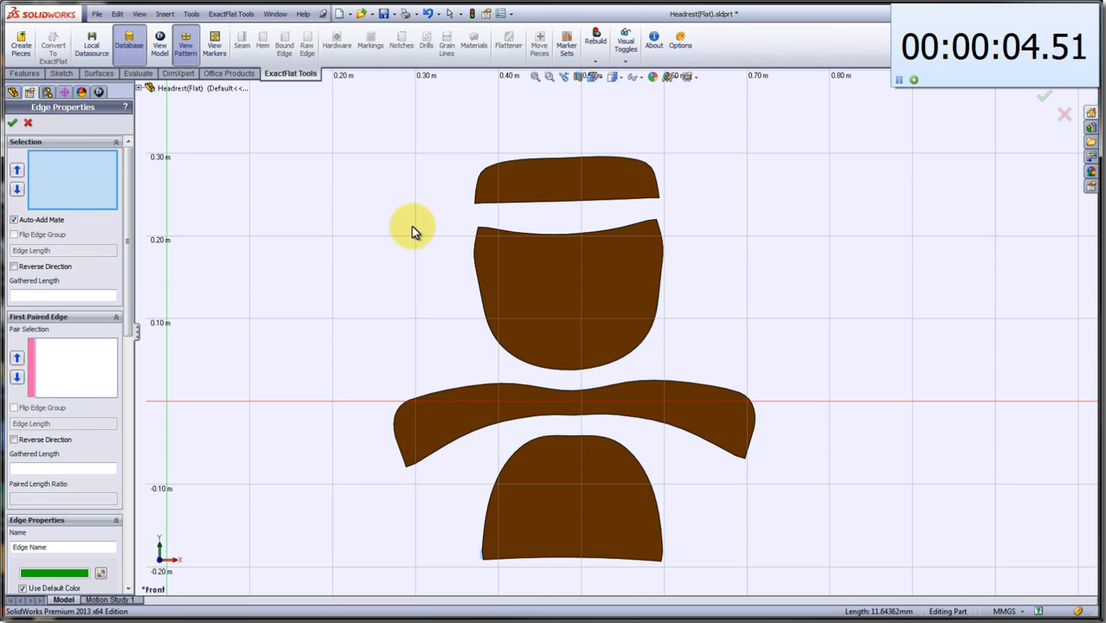
click(474, 251)
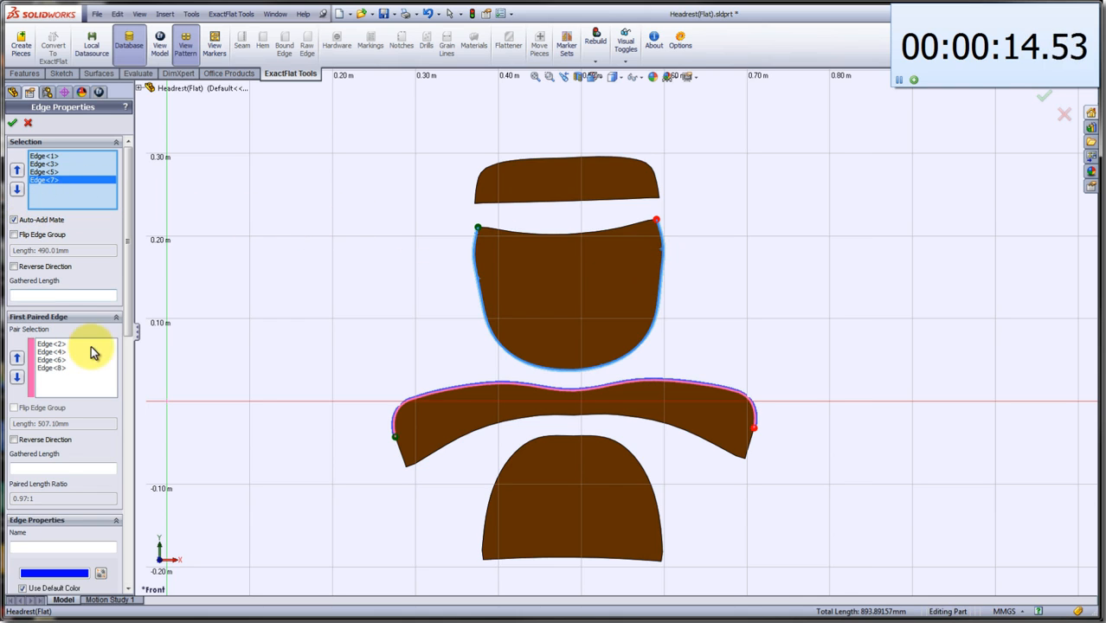
scroll(down, 3)
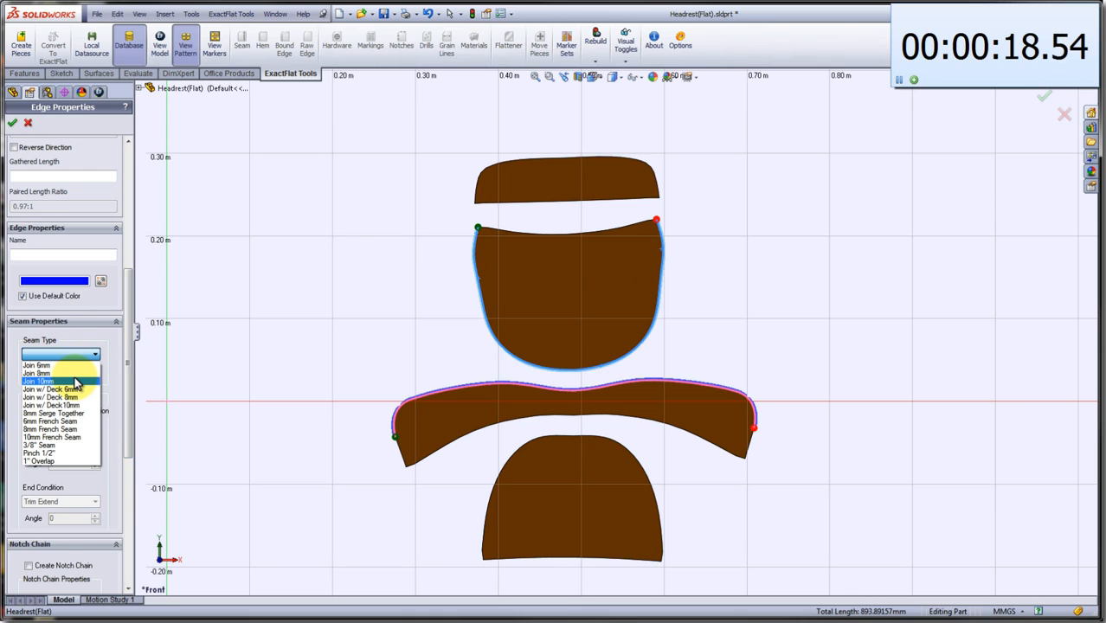
click(37, 373)
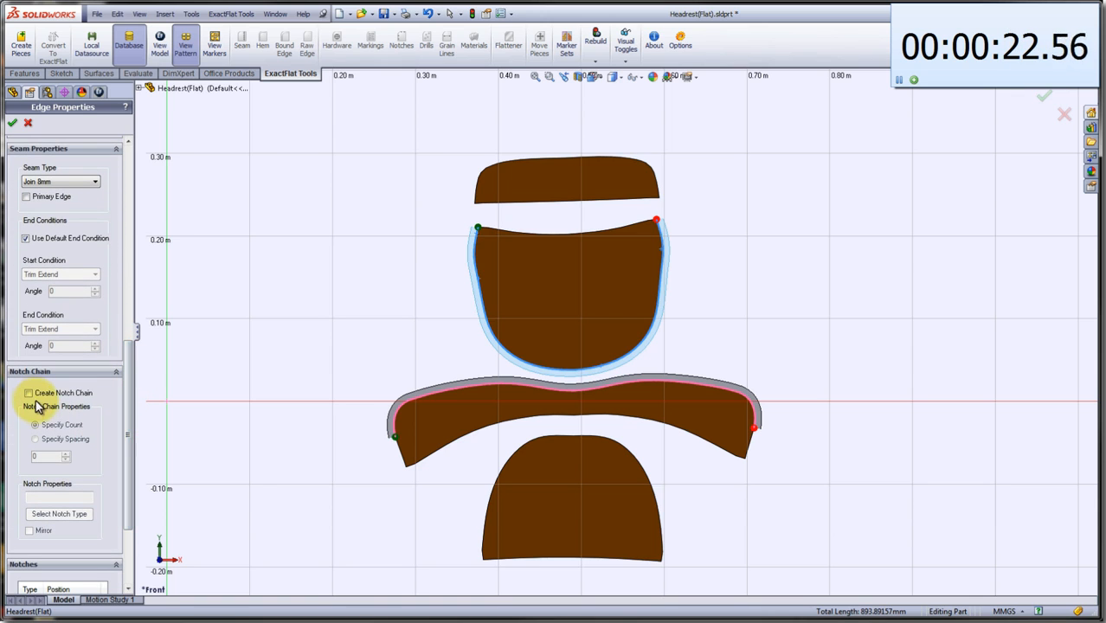
click(59, 514)
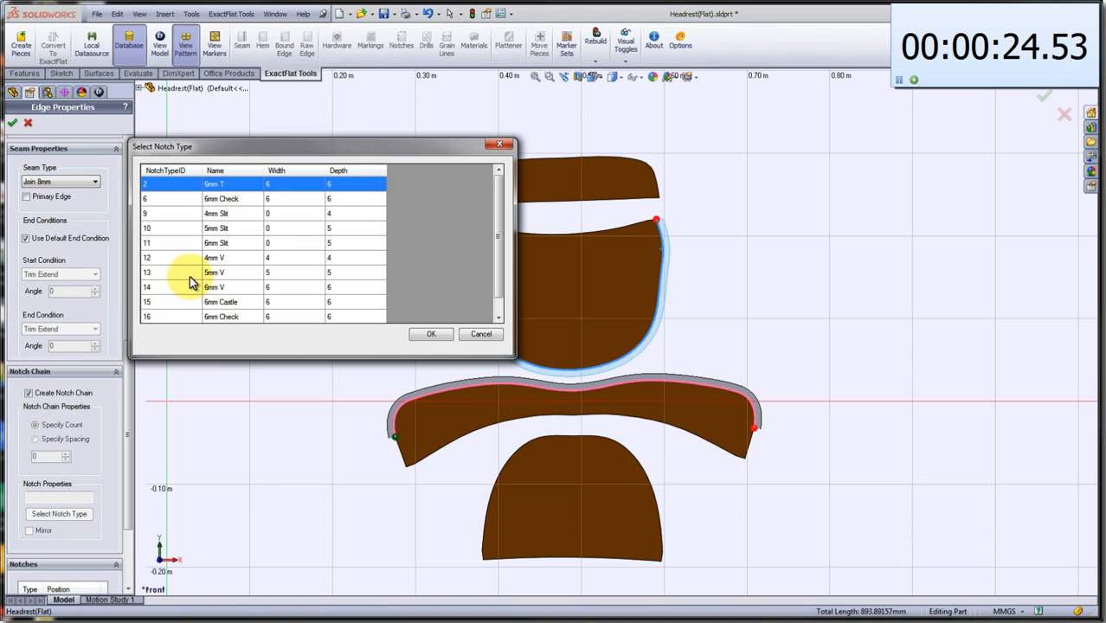
click(214, 272)
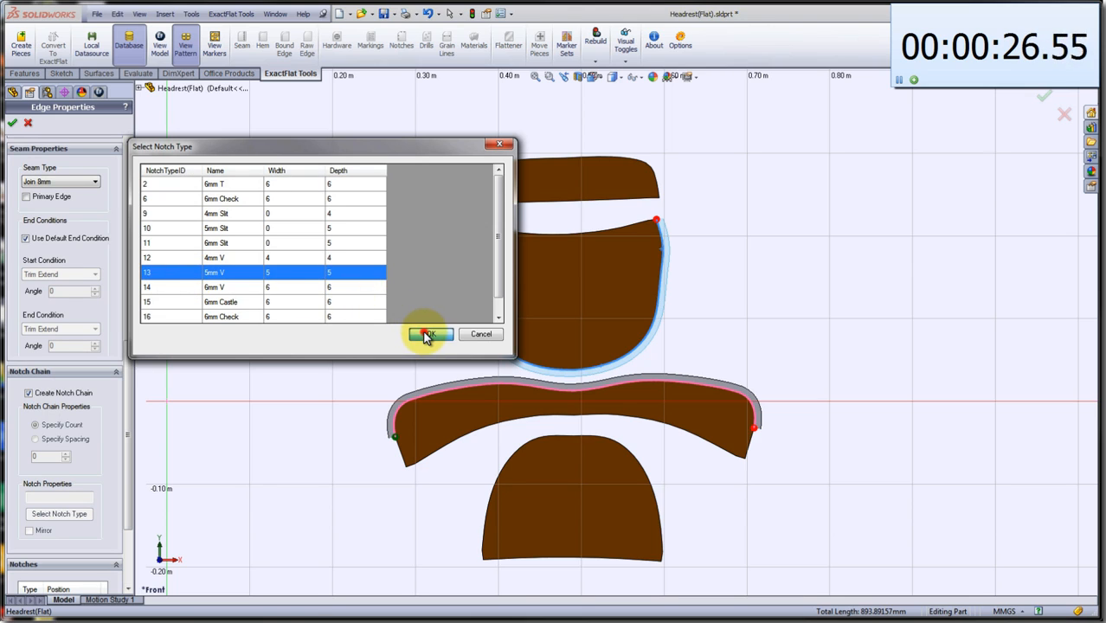
click(426, 334)
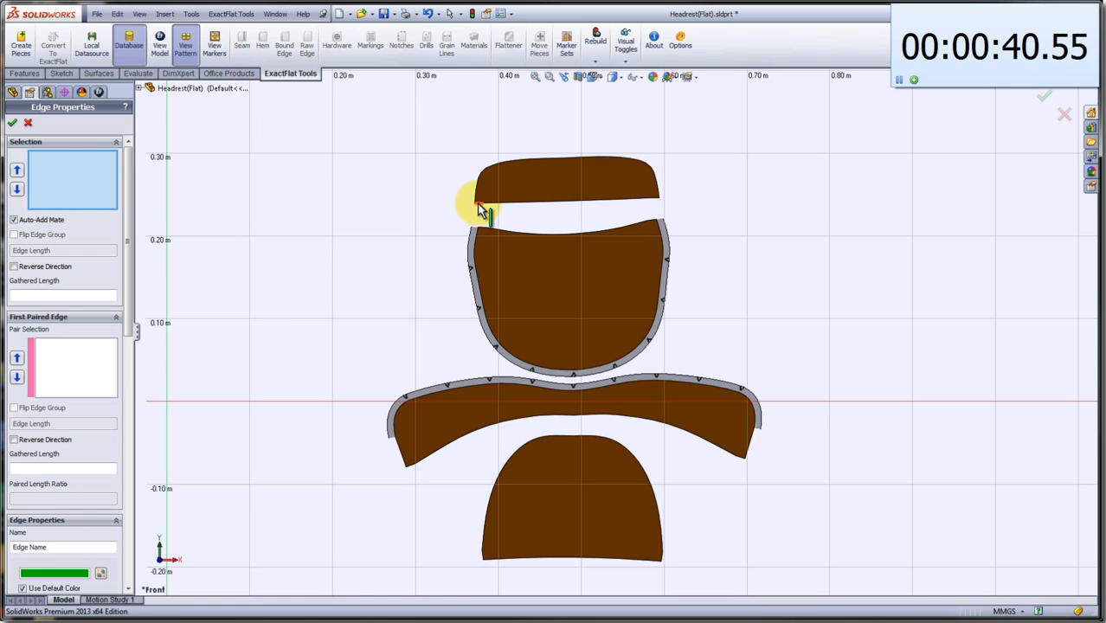
Seam the top strip's lower edge to the centre piece's top edge: Join 8mm, 5mm V notches.
click(481, 208)
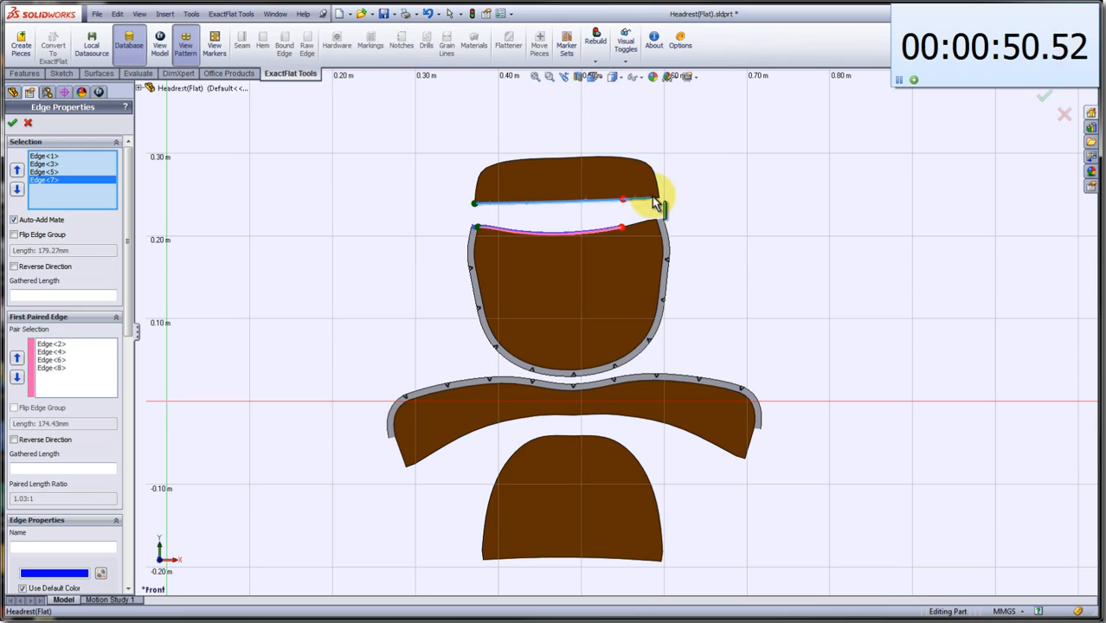
click(645, 205)
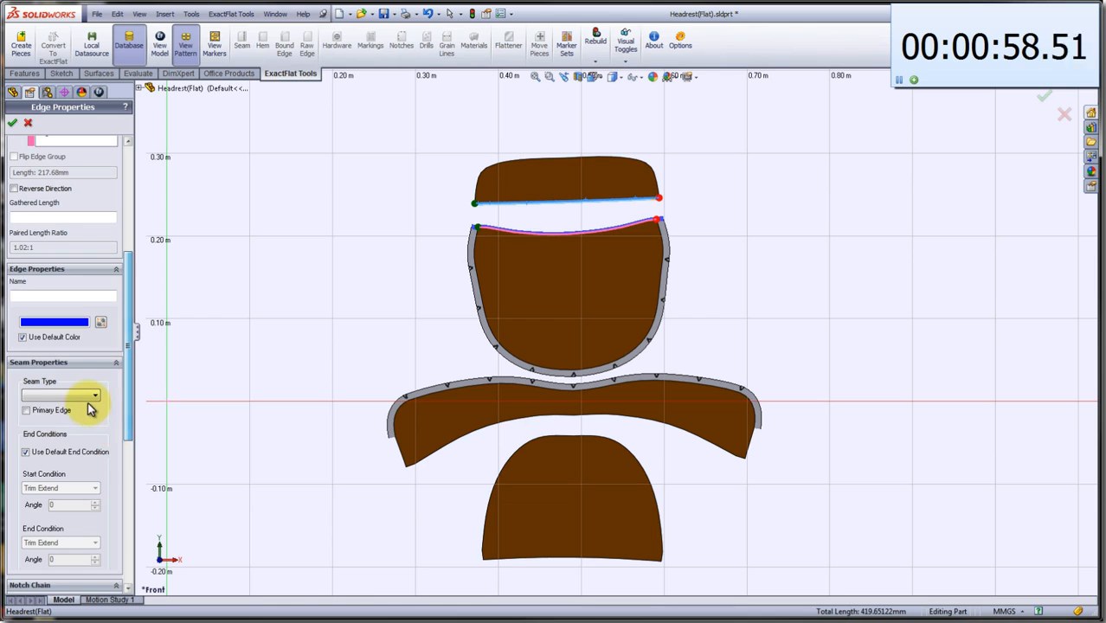
click(61, 394)
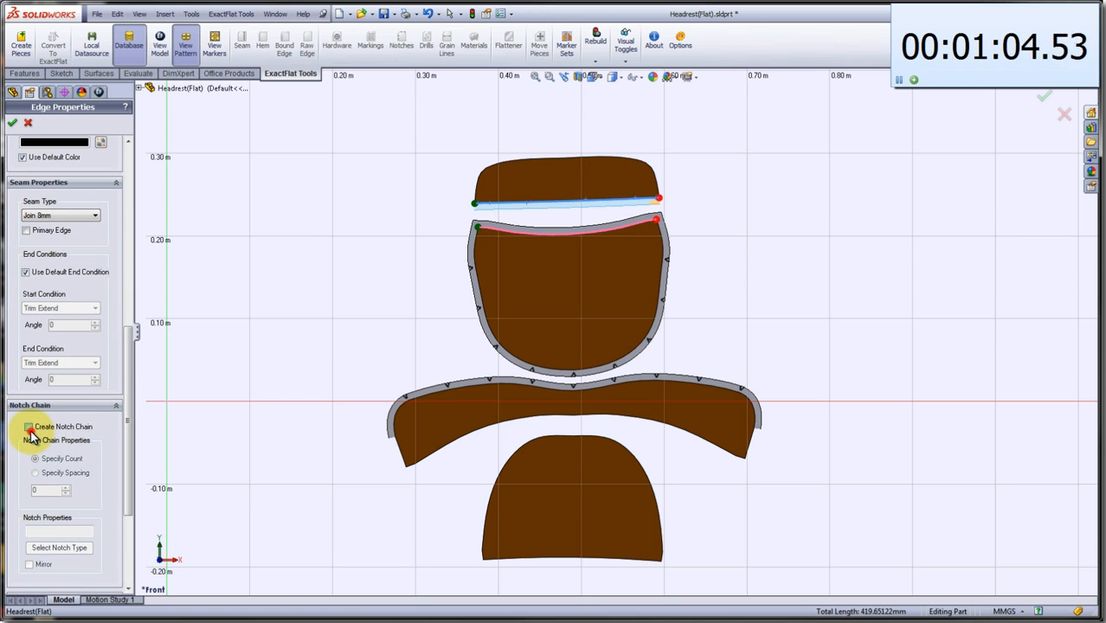
click(29, 426)
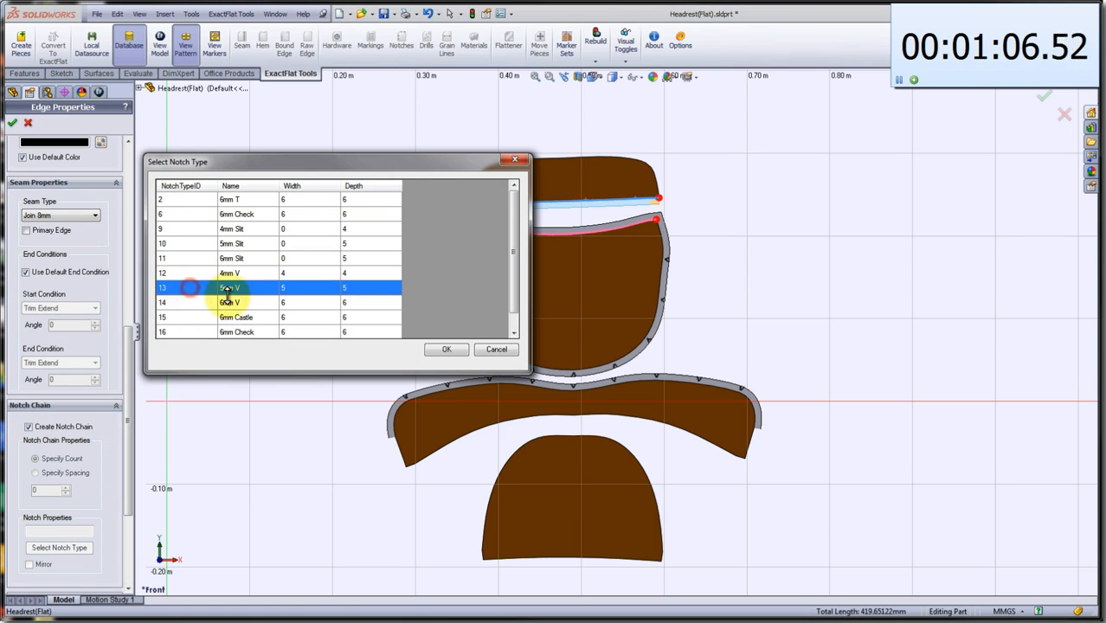
click(447, 348)
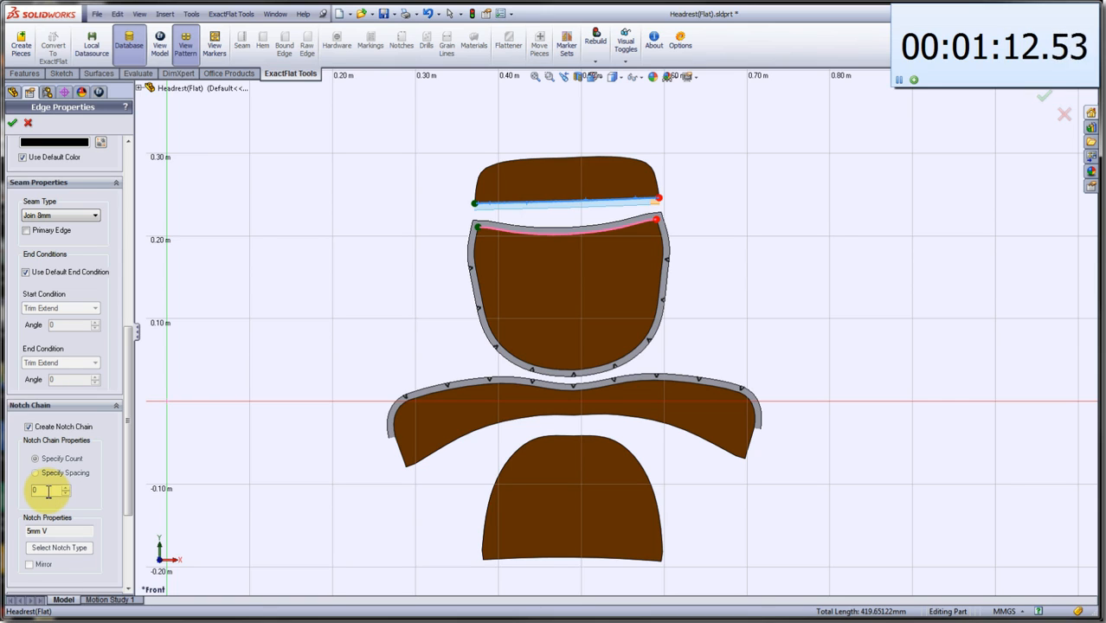
click(36, 458)
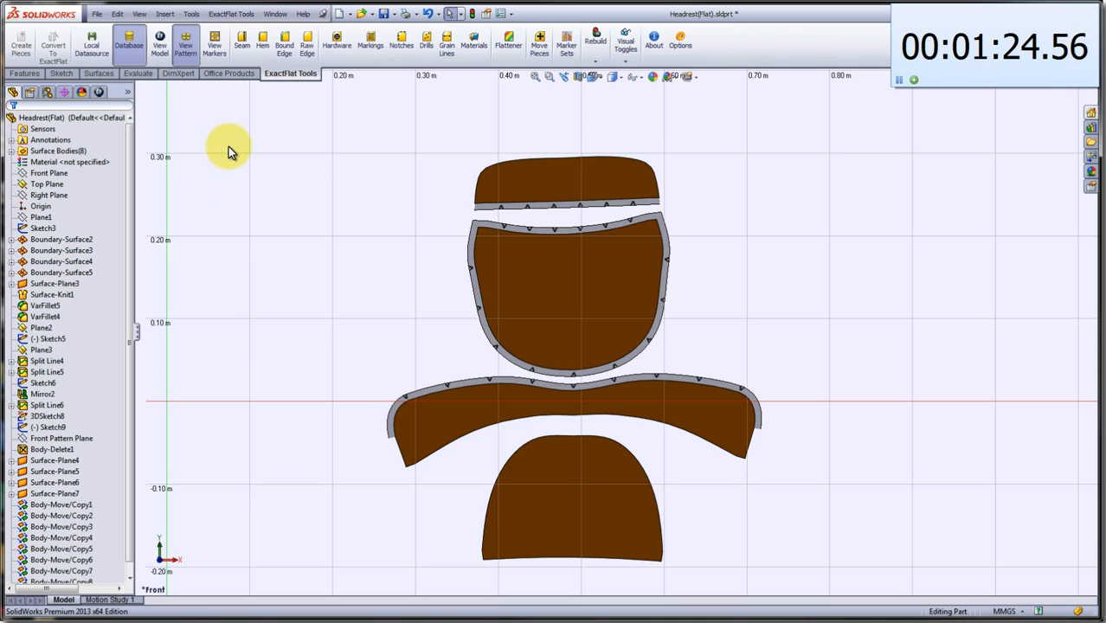
Start a new seam with Auto-Add Mate and select the wide piece's lower edges and bottom piece edges.
click(241, 43)
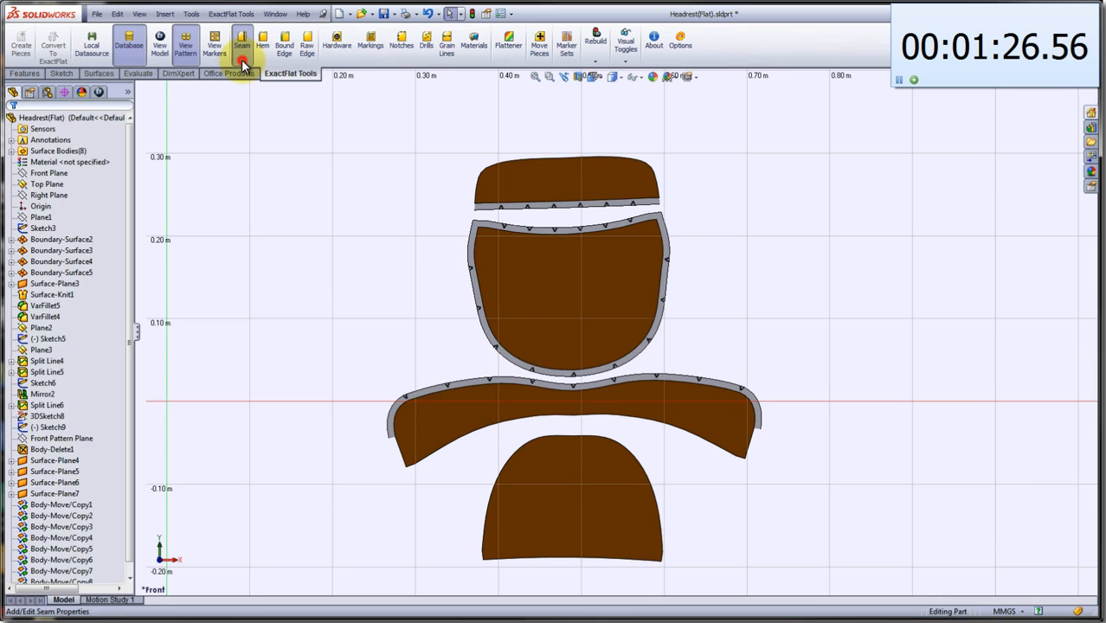
click(243, 41)
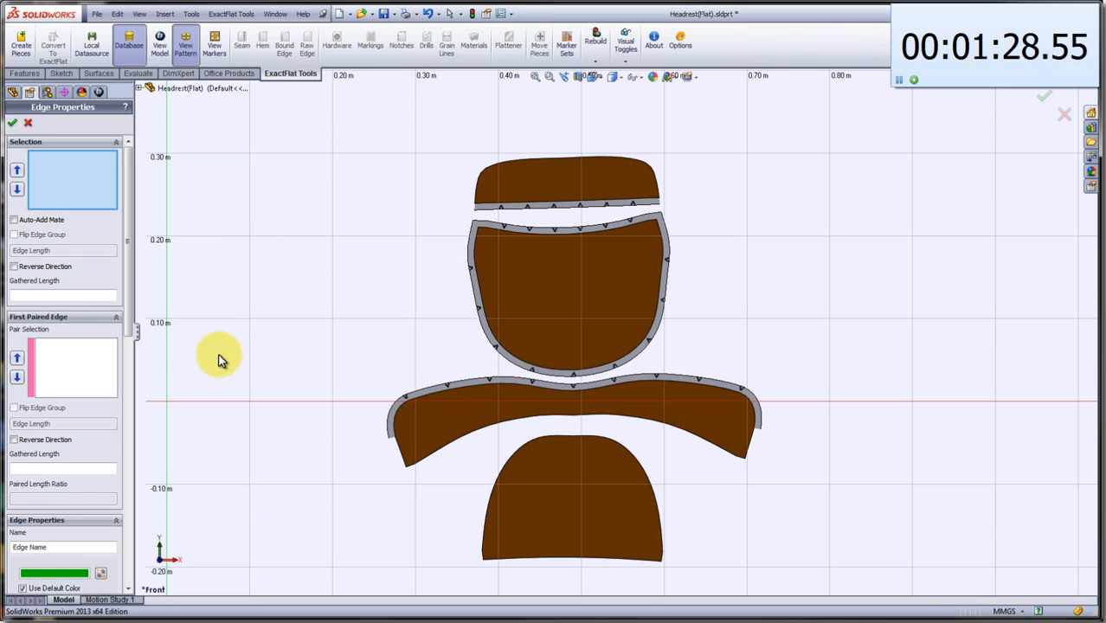
click(15, 219)
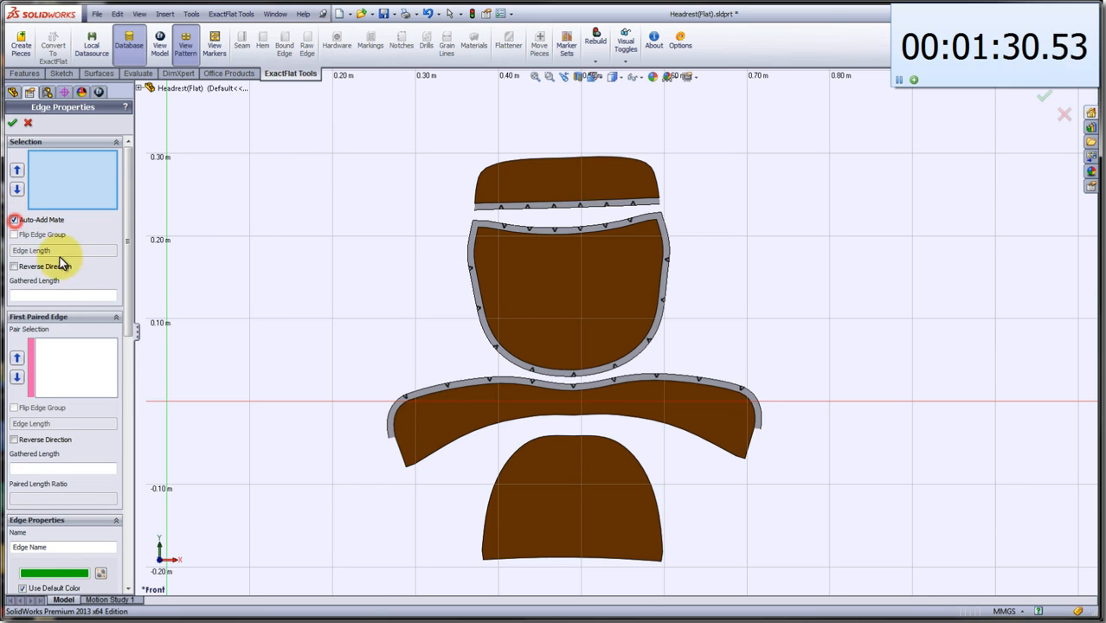
click(420, 468)
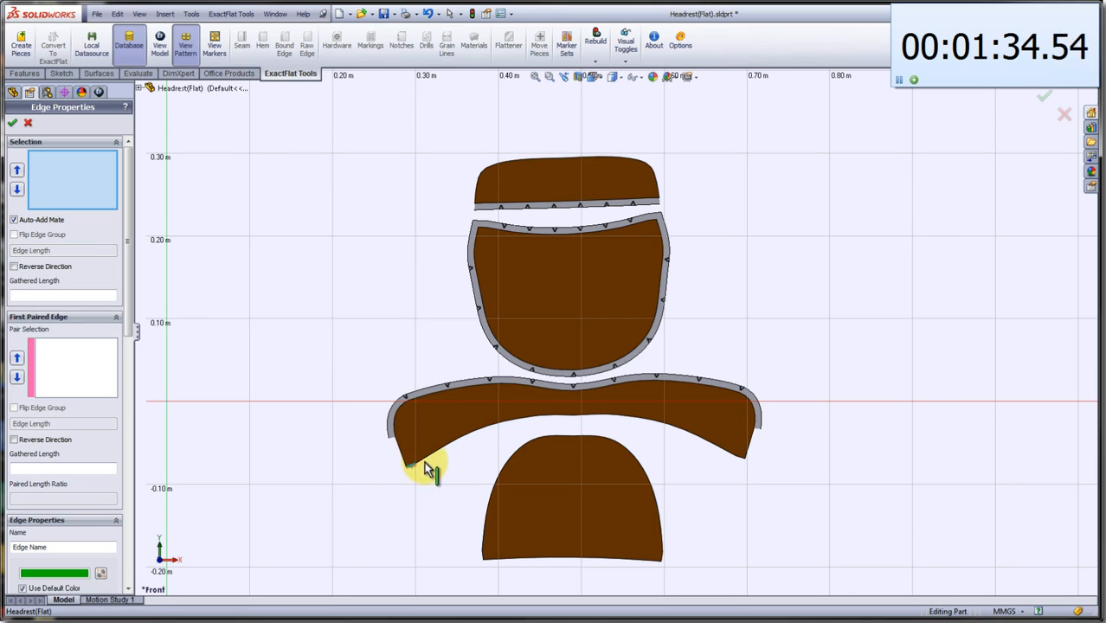
click(598, 433)
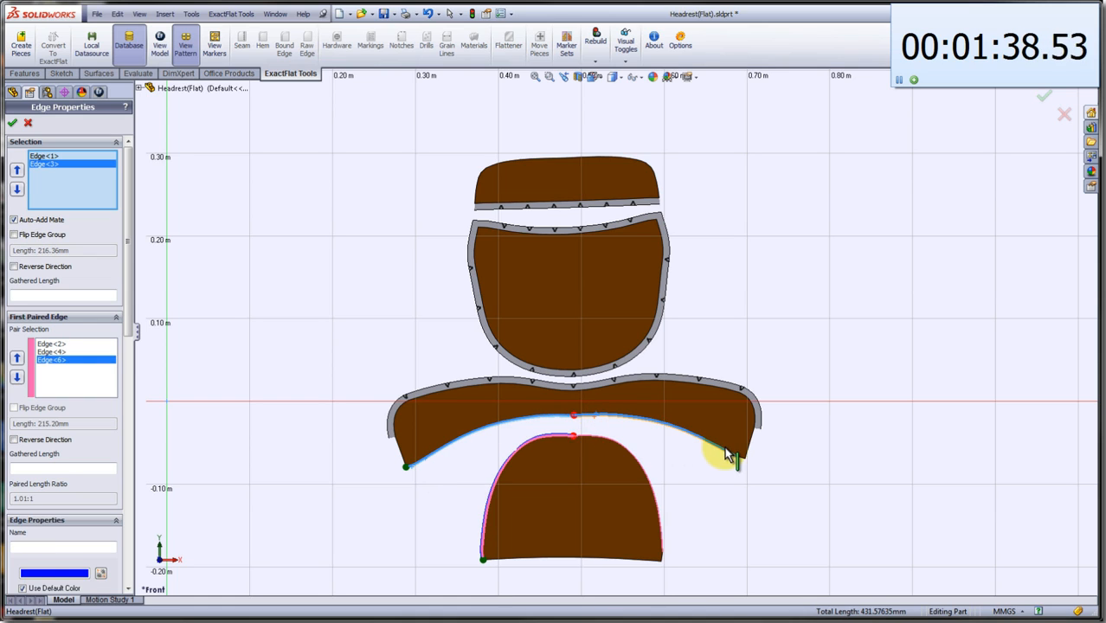
click(736, 456)
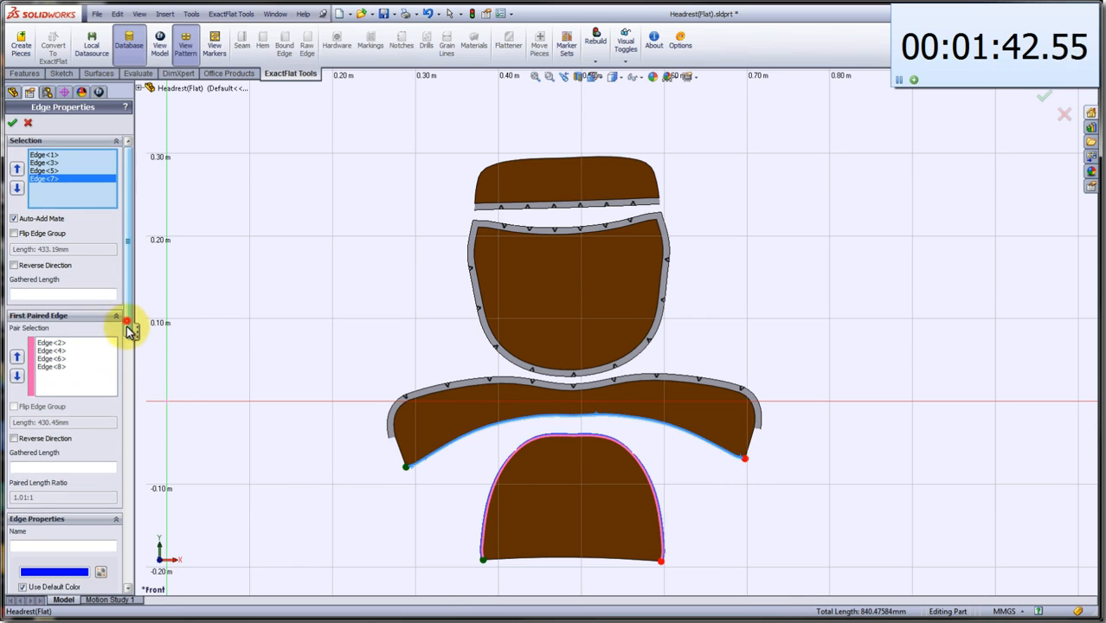
Set the seam type to Join 8mm with a 5mm V notch chain.
click(92, 391)
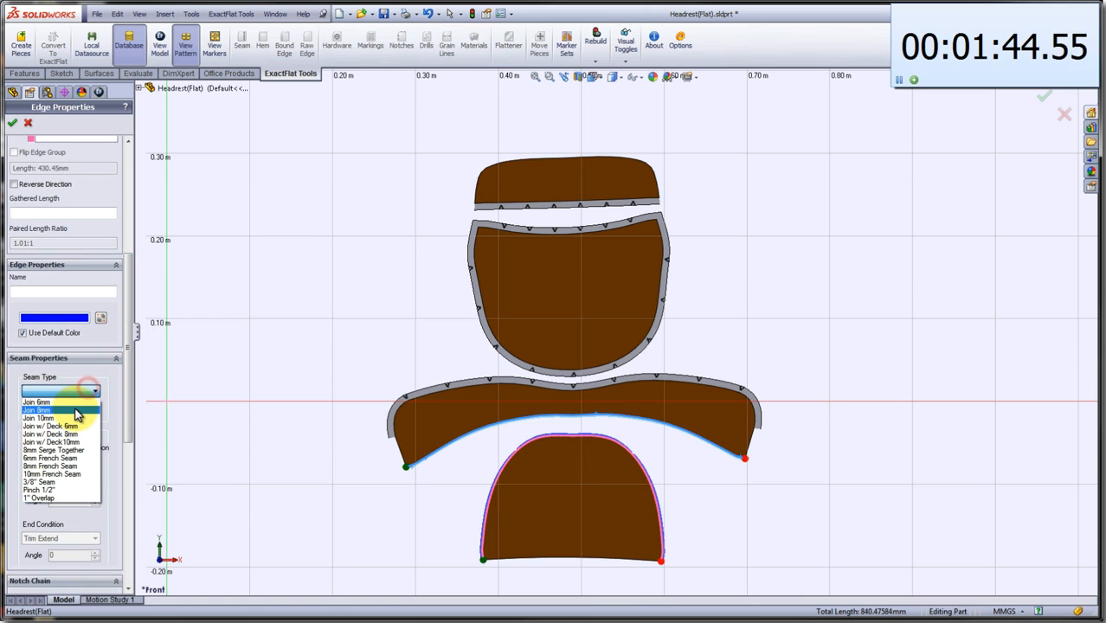
click(36, 409)
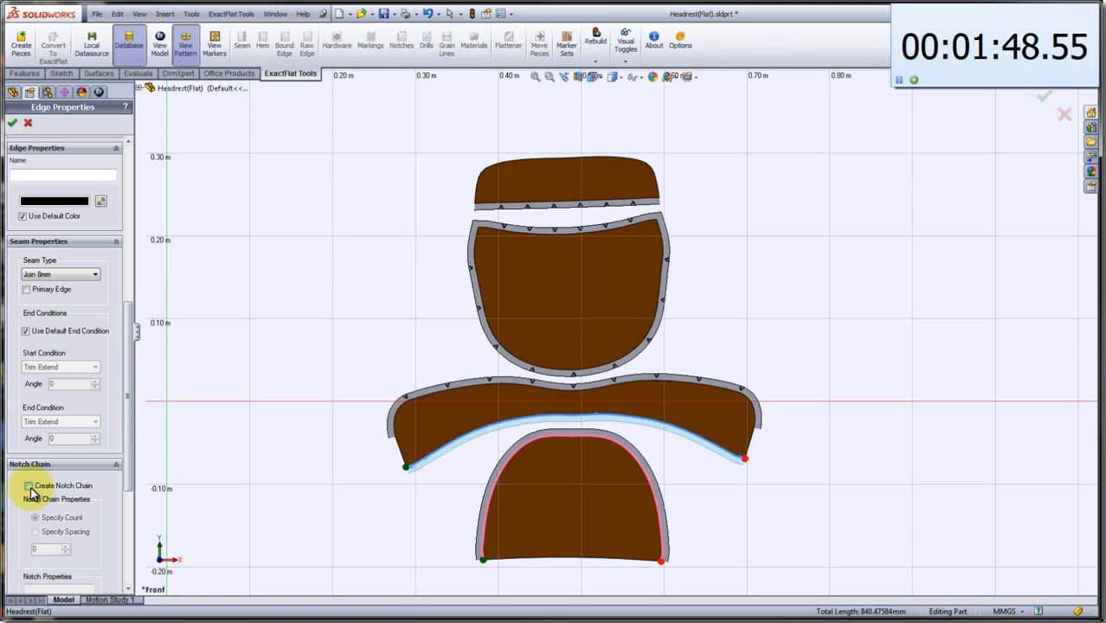
click(28, 485)
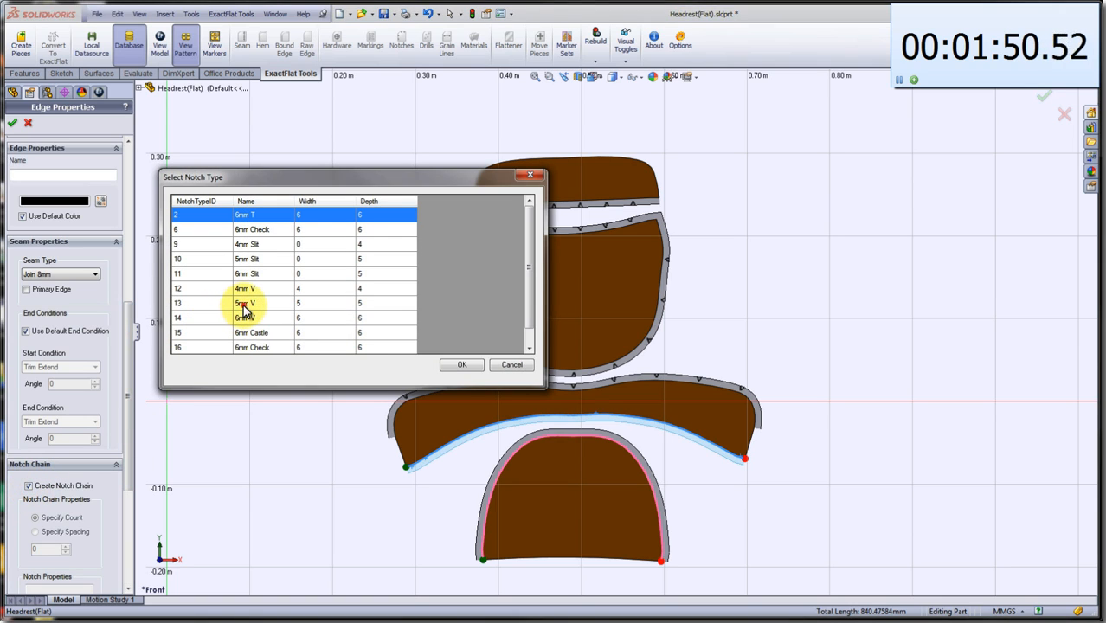
click(461, 364)
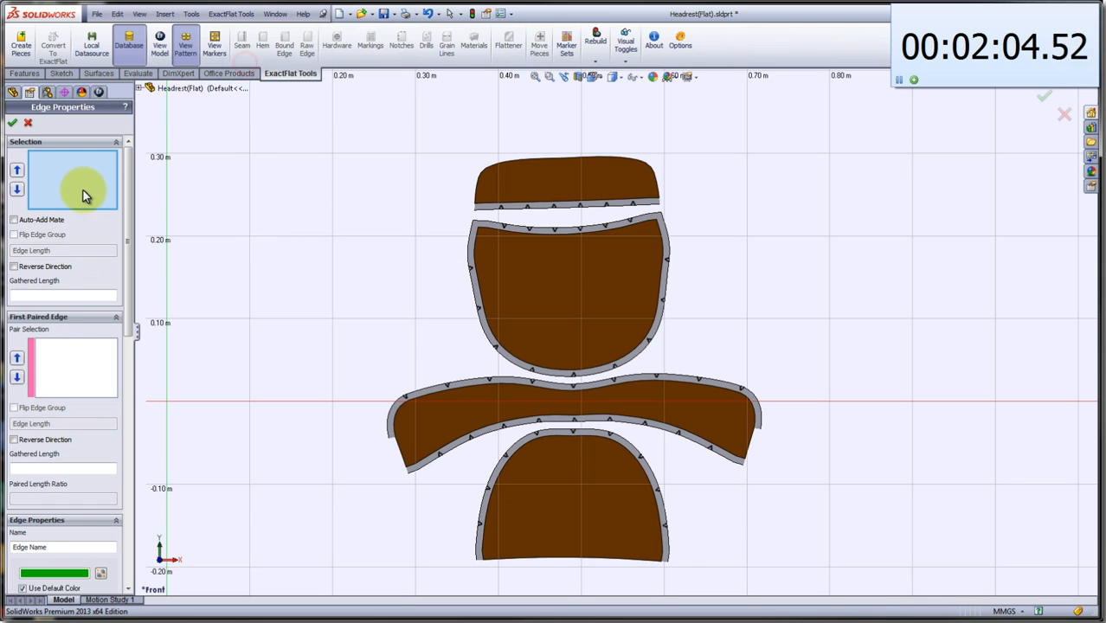
click(15, 219)
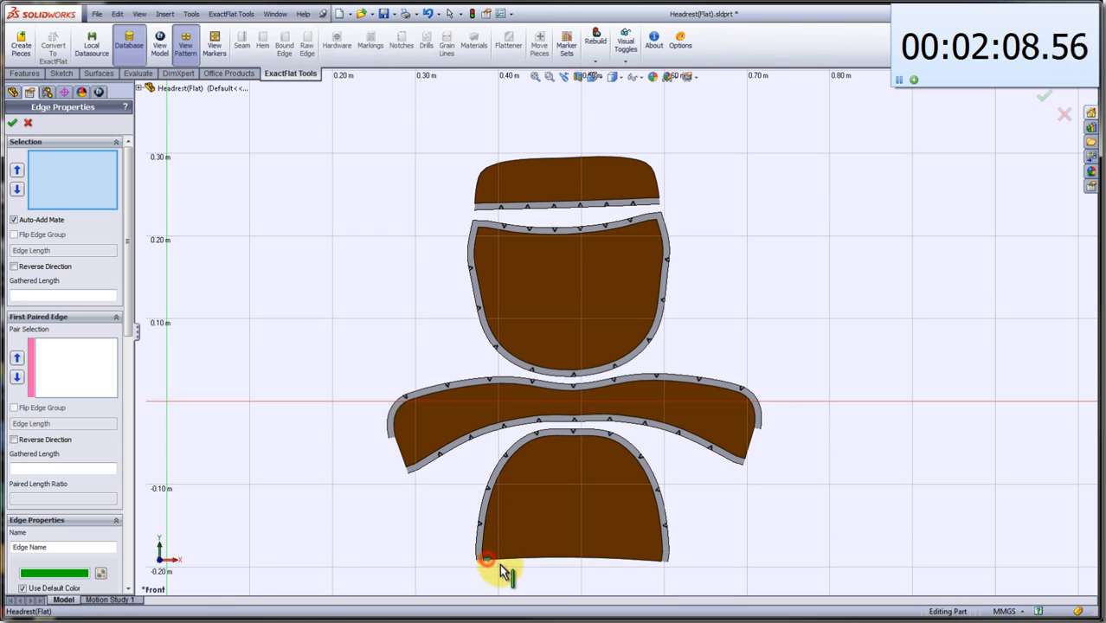
Pick the top strip's upper edge segments and bottom piece's lower edge, set Join 8mm with notches.
click(489, 562)
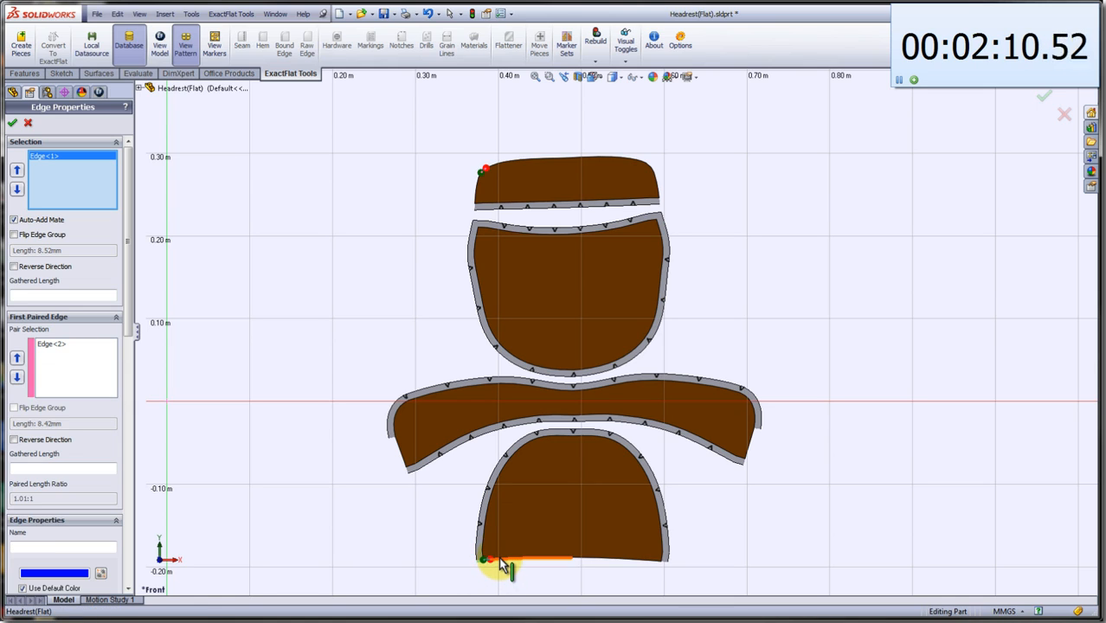
click(511, 567)
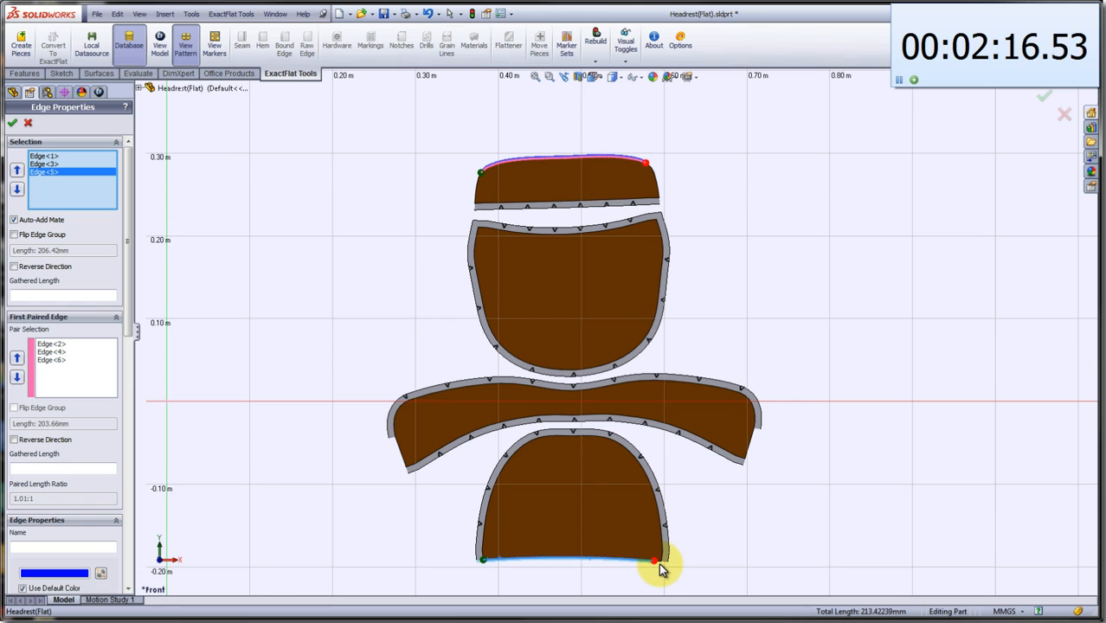
click(655, 560)
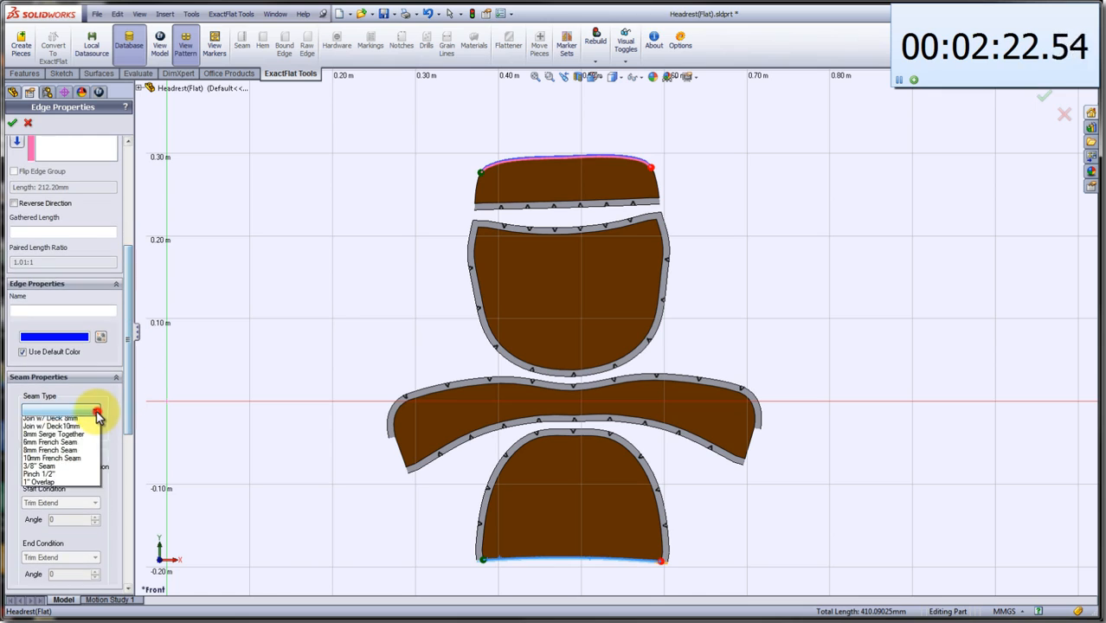
click(52, 410)
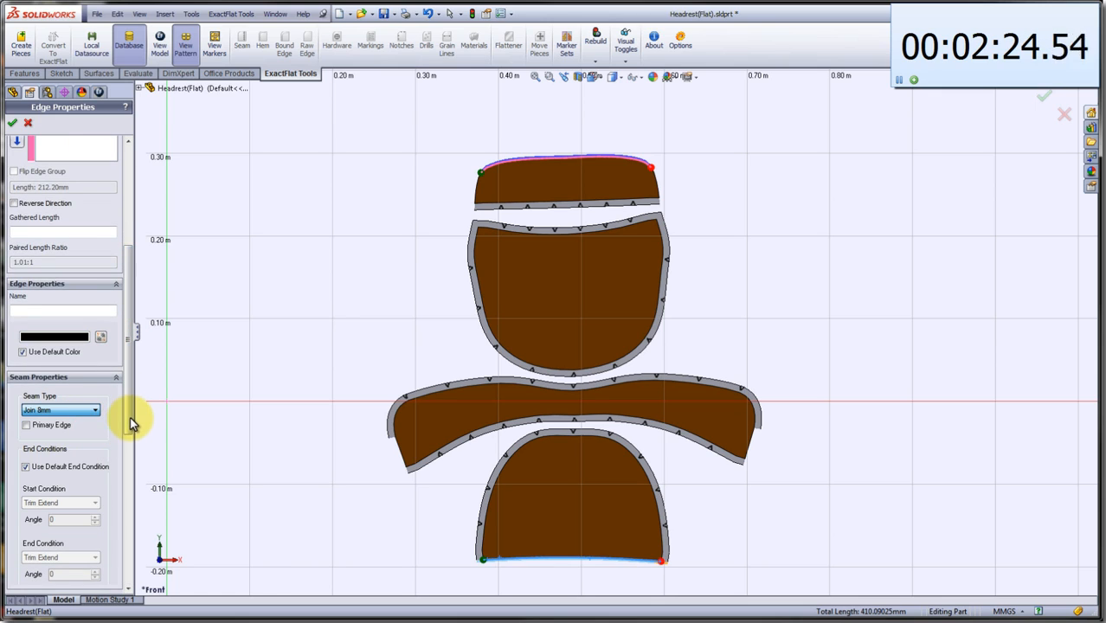
scroll(down, 3)
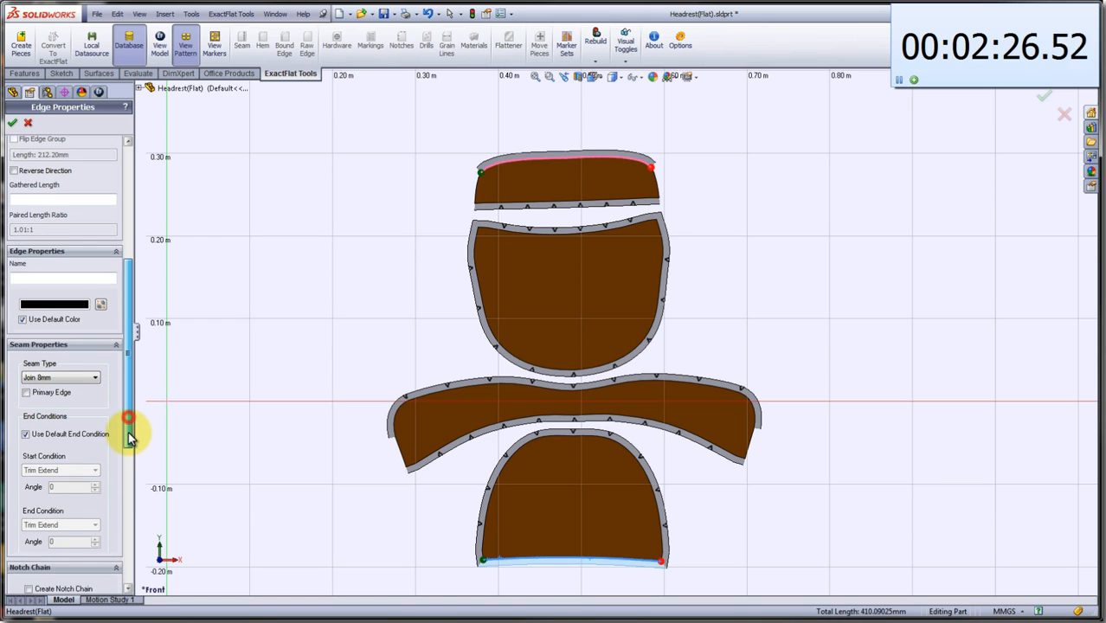
scroll(down, 3)
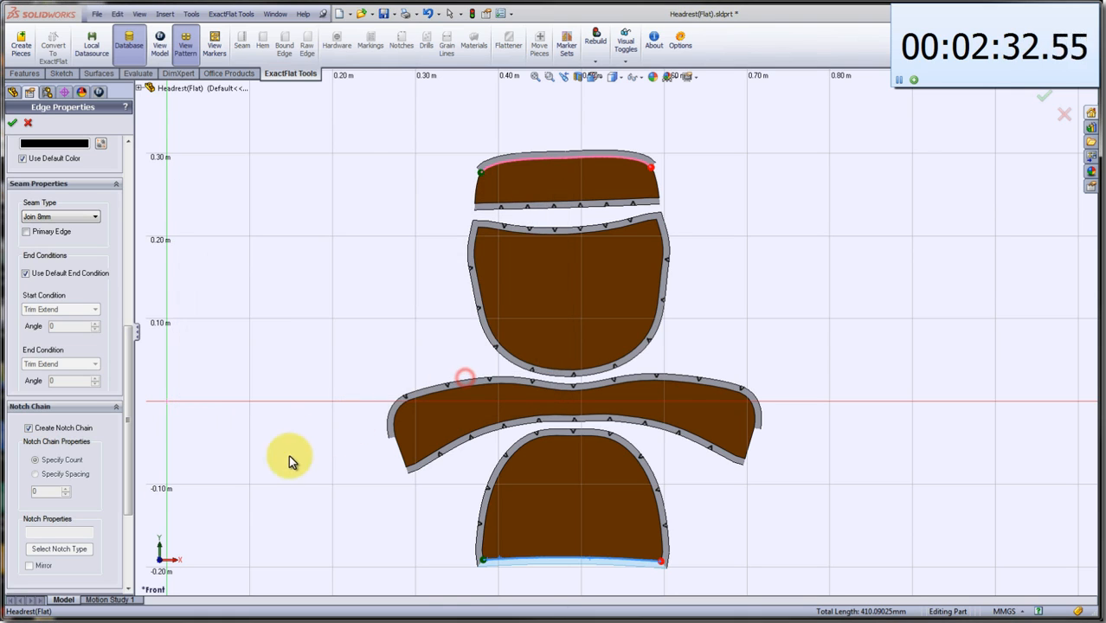
click(35, 460)
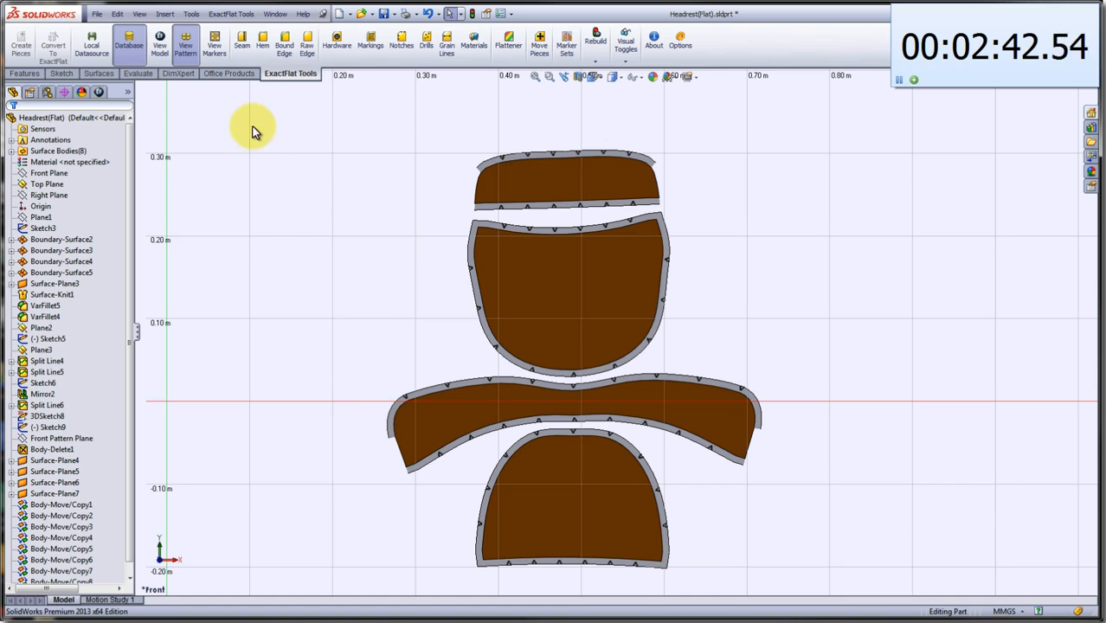
click(242, 43)
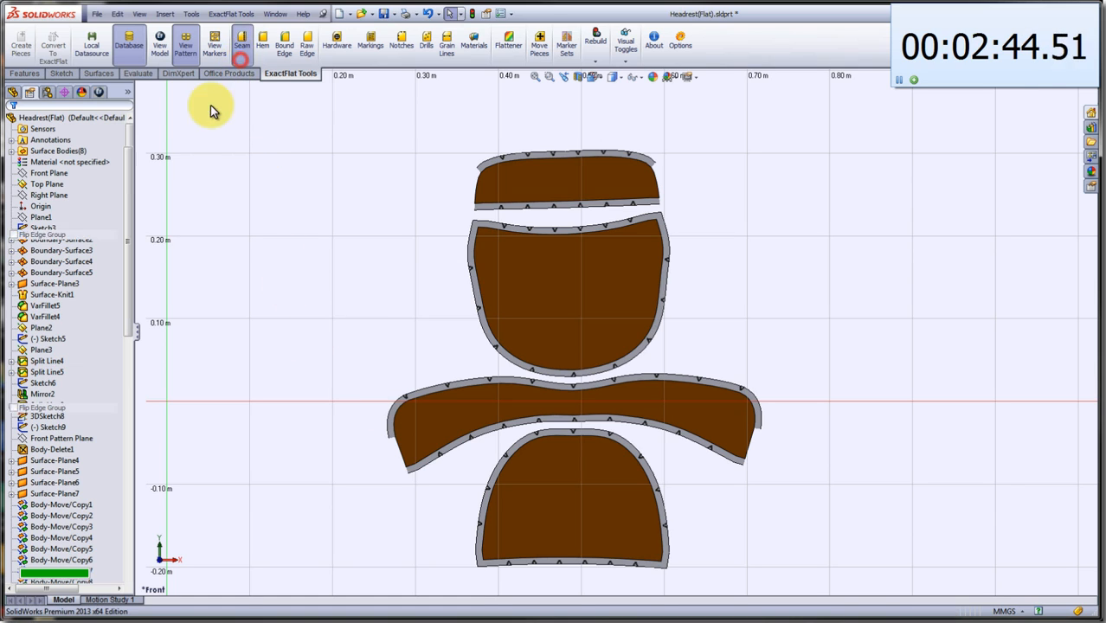
Seam the top strip's right end to the wide piece's right end: Join 8mm, 5mm V notches.
click(242, 40)
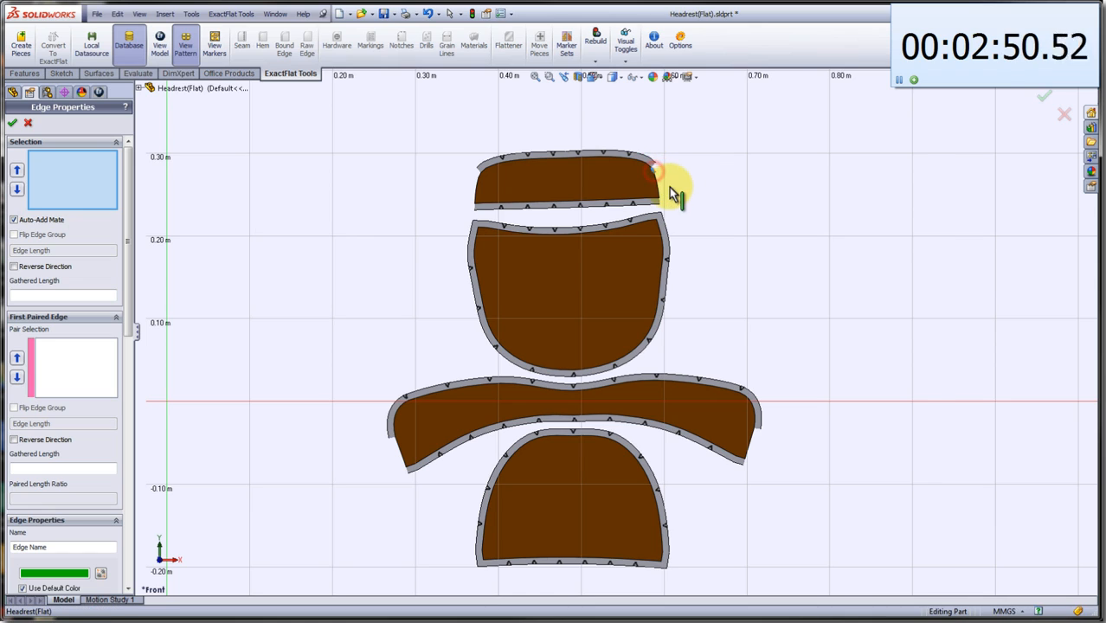
click(654, 171)
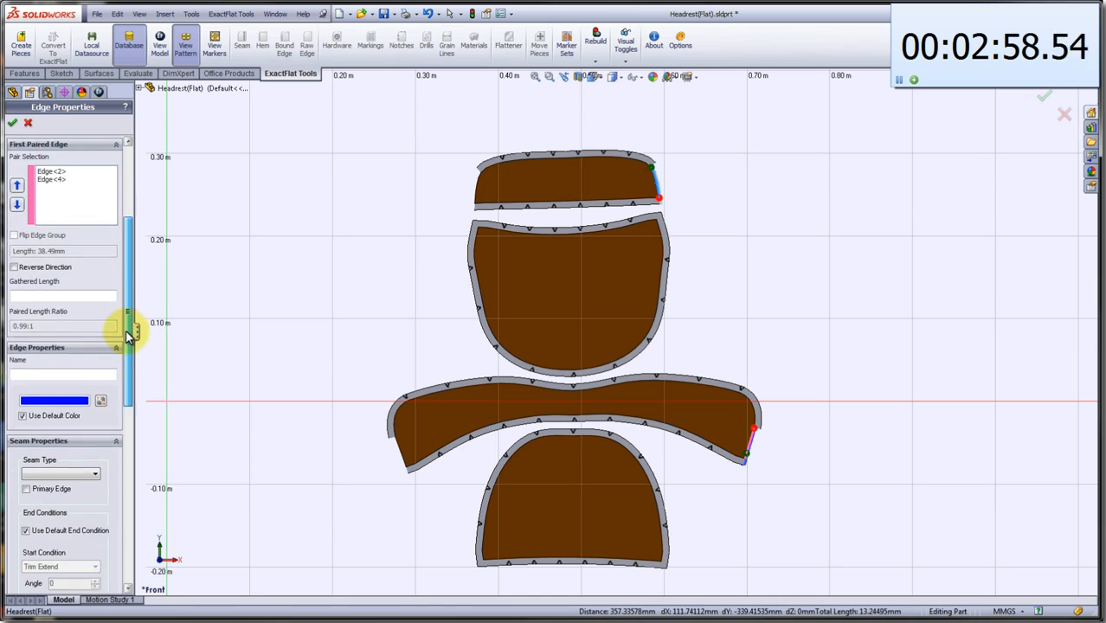
click(93, 354)
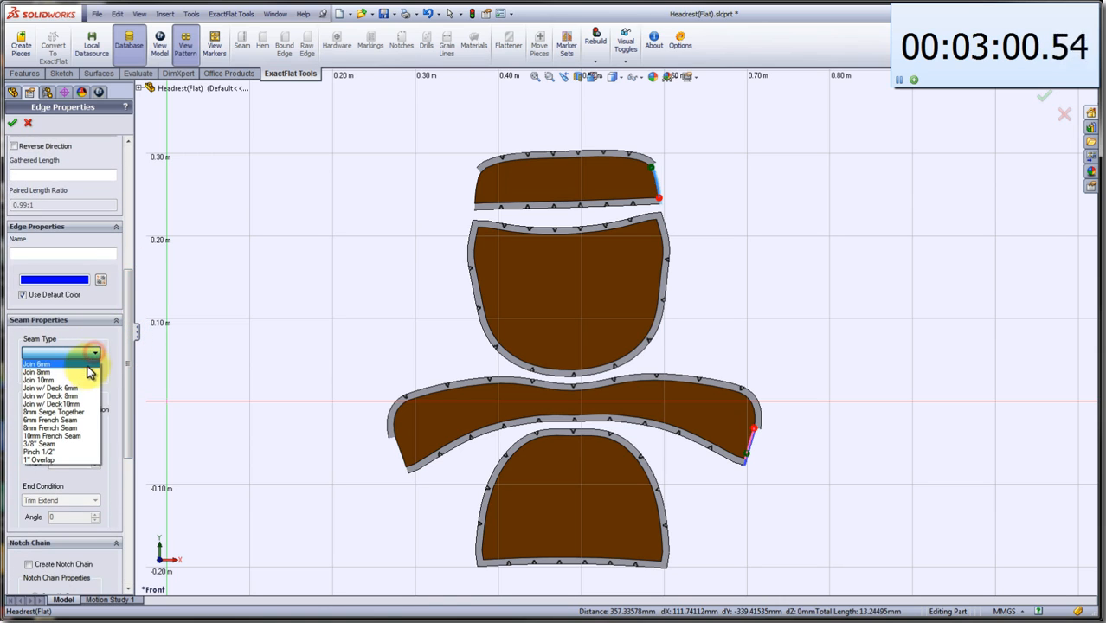
click(39, 372)
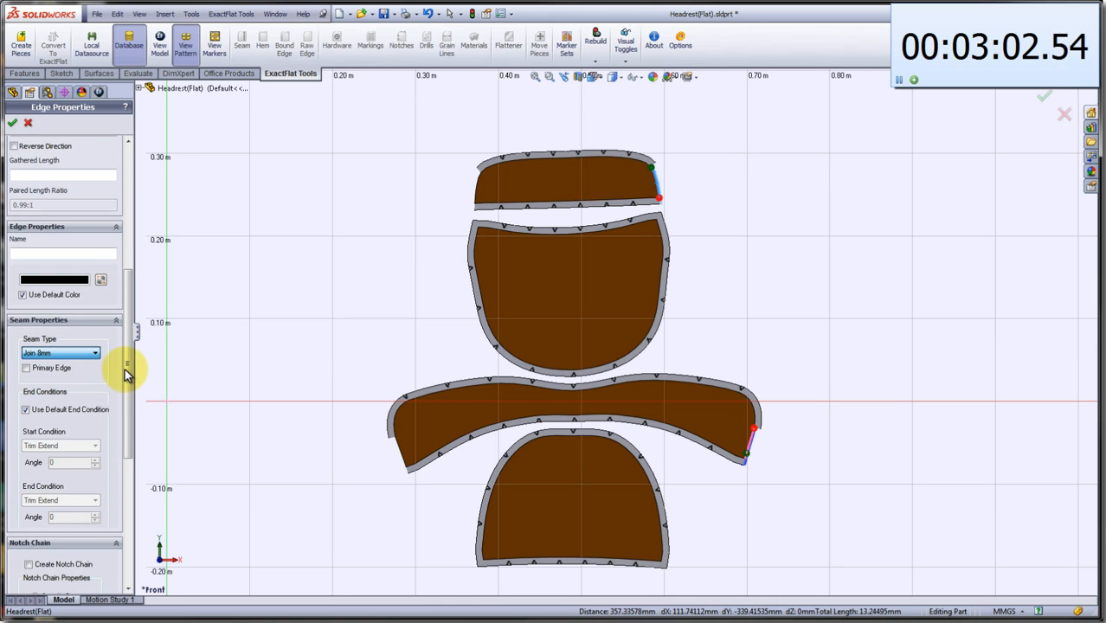
scroll(down, 3)
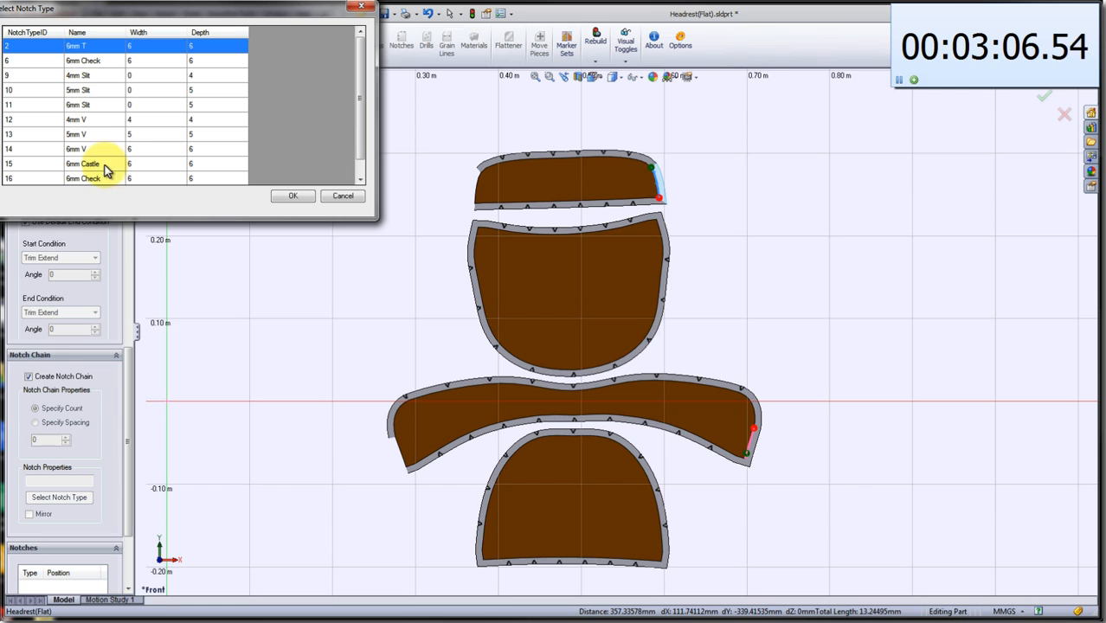
click(78, 134)
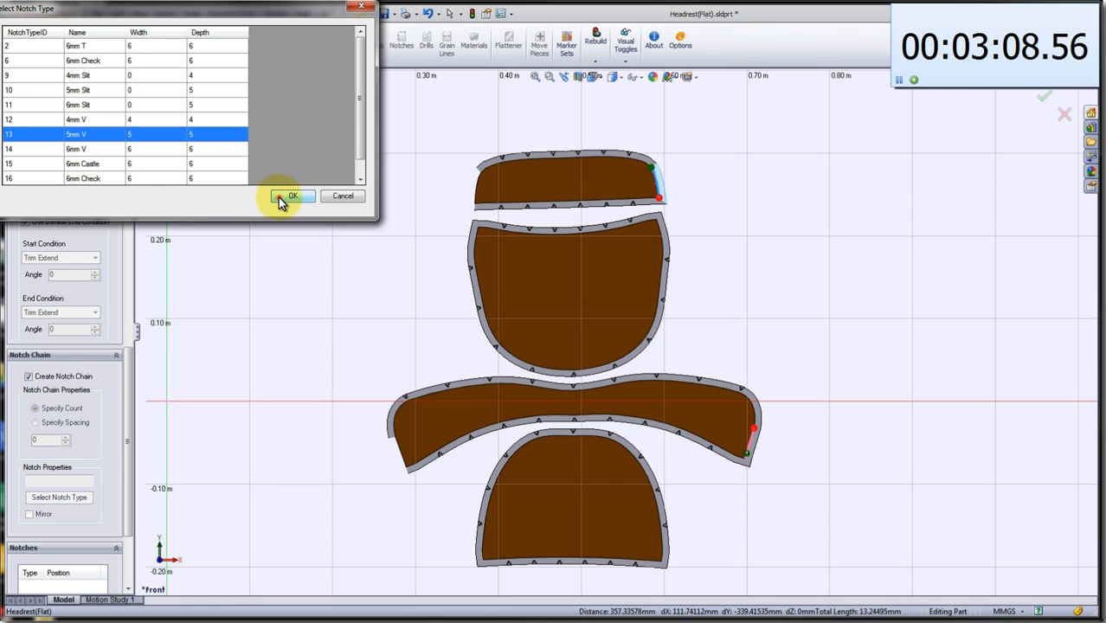
click(293, 196)
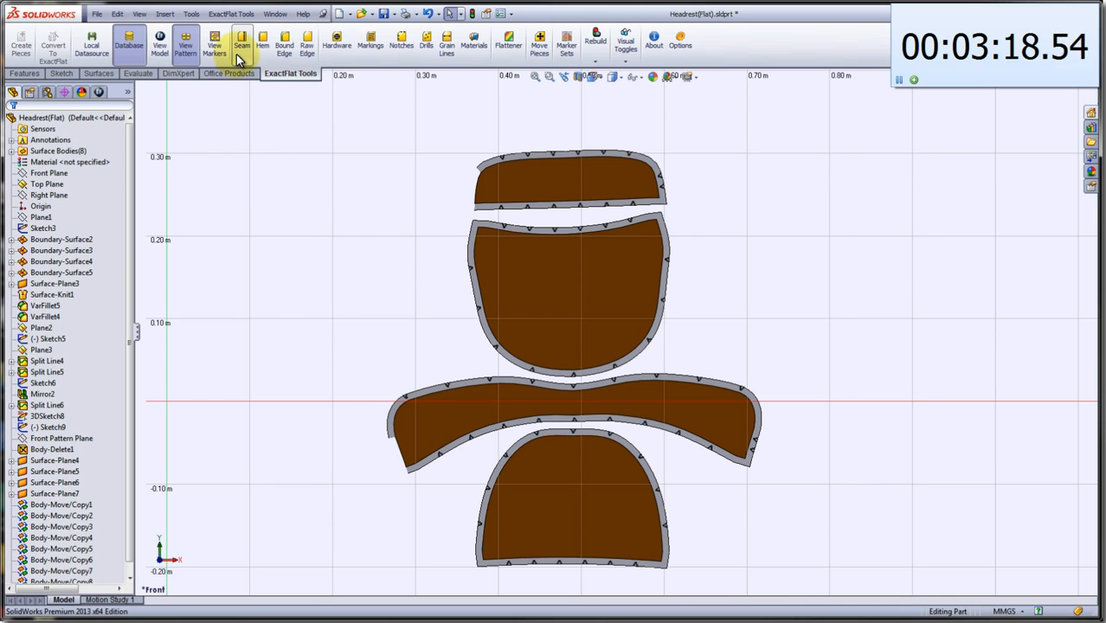
click(214, 41)
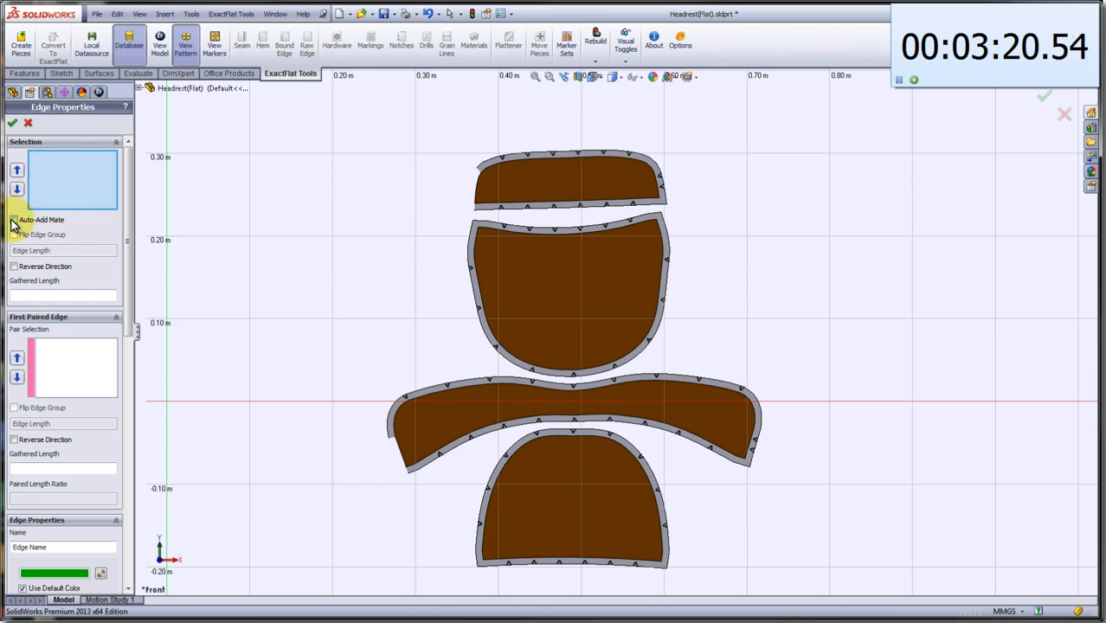
Seam the top strip's left end to the wide piece's left end: Join 8mm, two mirrored 5mm V notches.
click(14, 219)
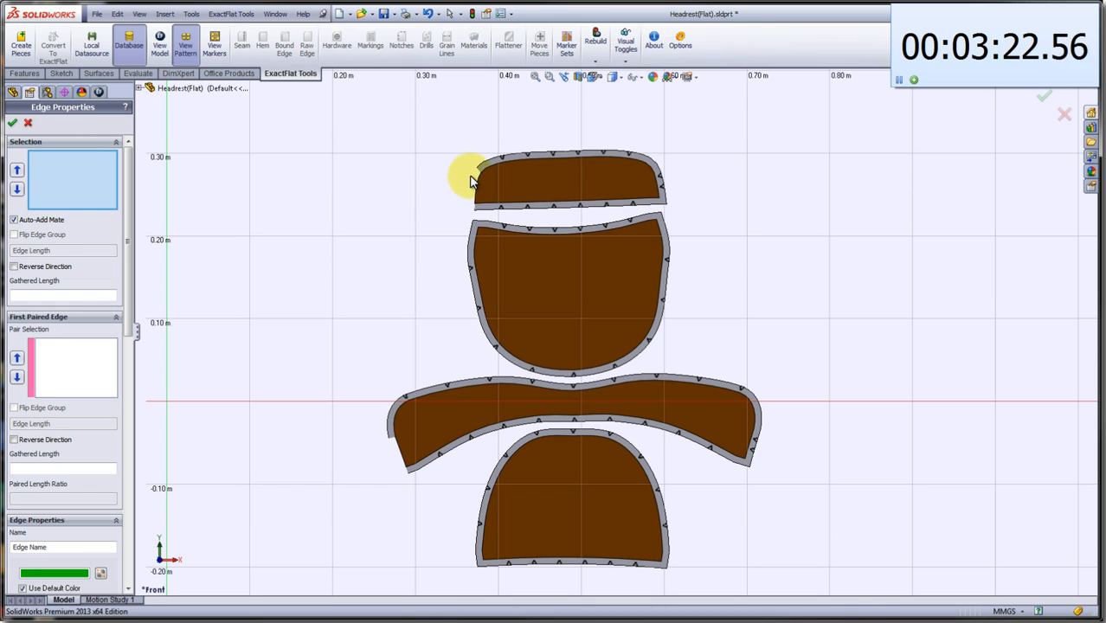
click(477, 177)
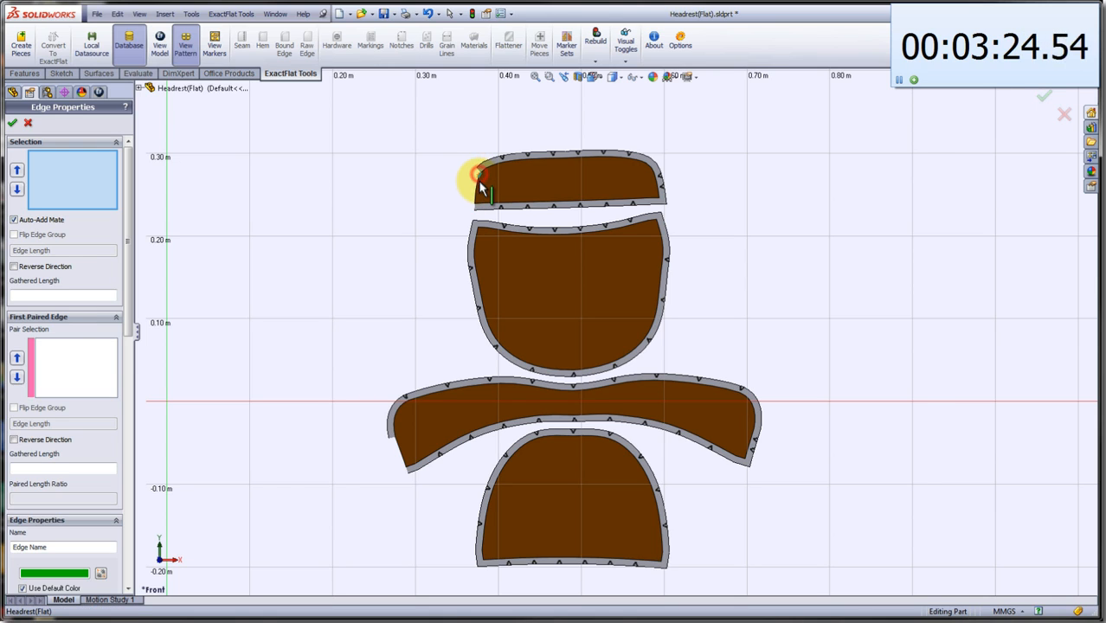
click(477, 181)
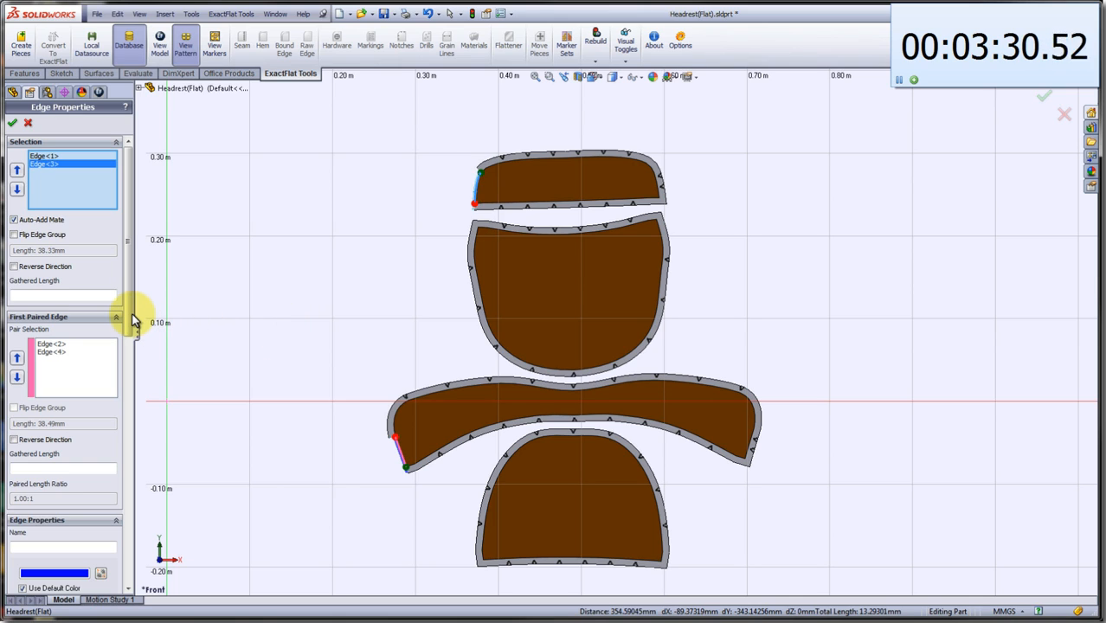
scroll(down, 3)
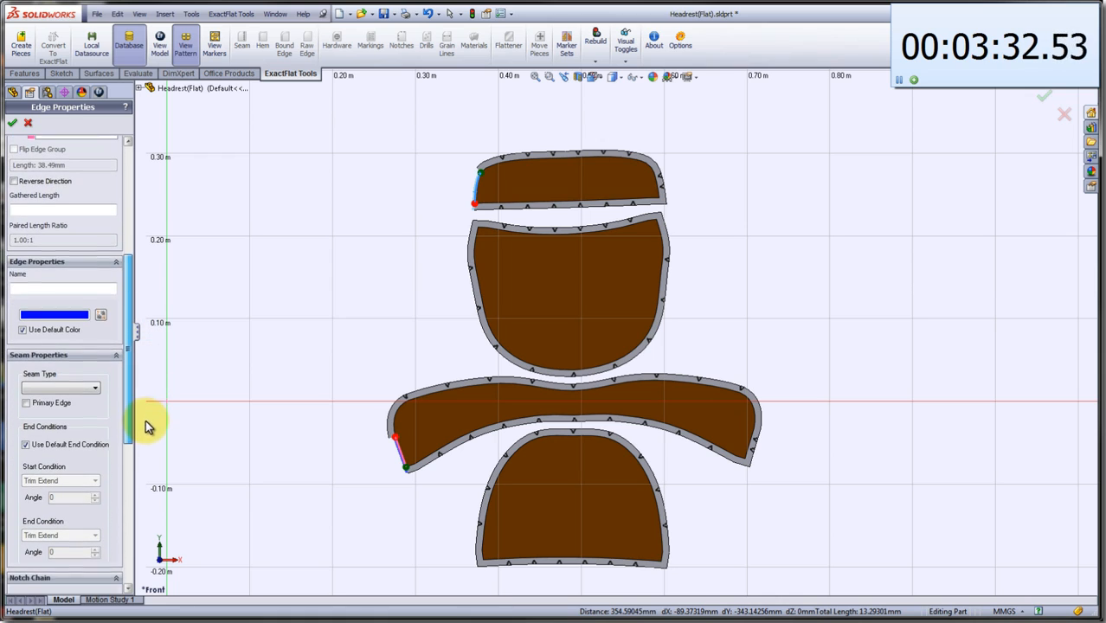
click(87, 387)
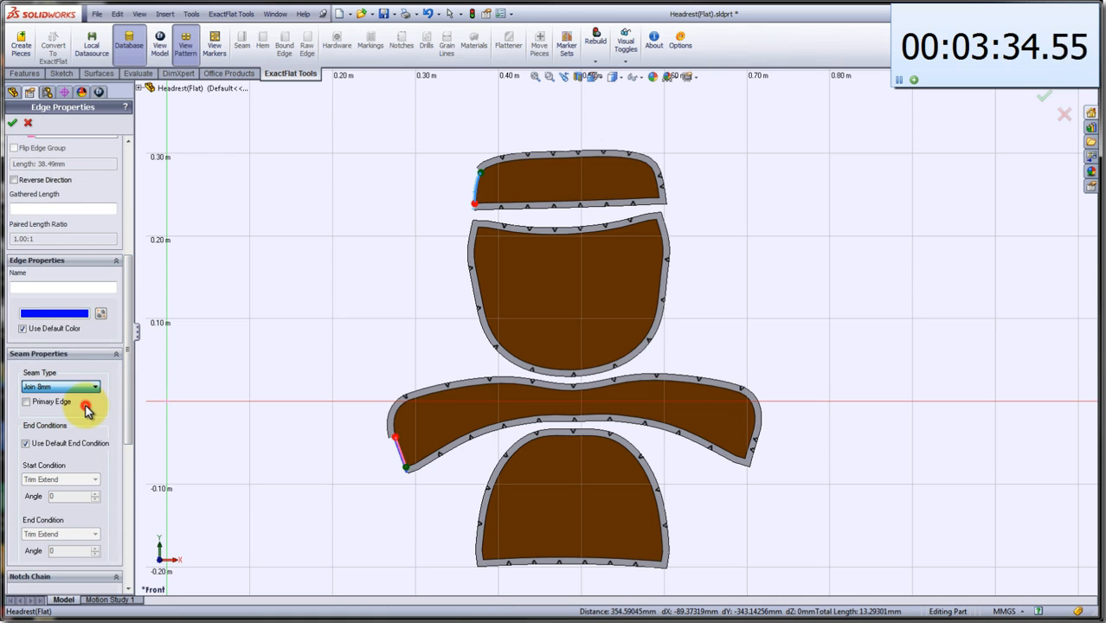
scroll(down, 3)
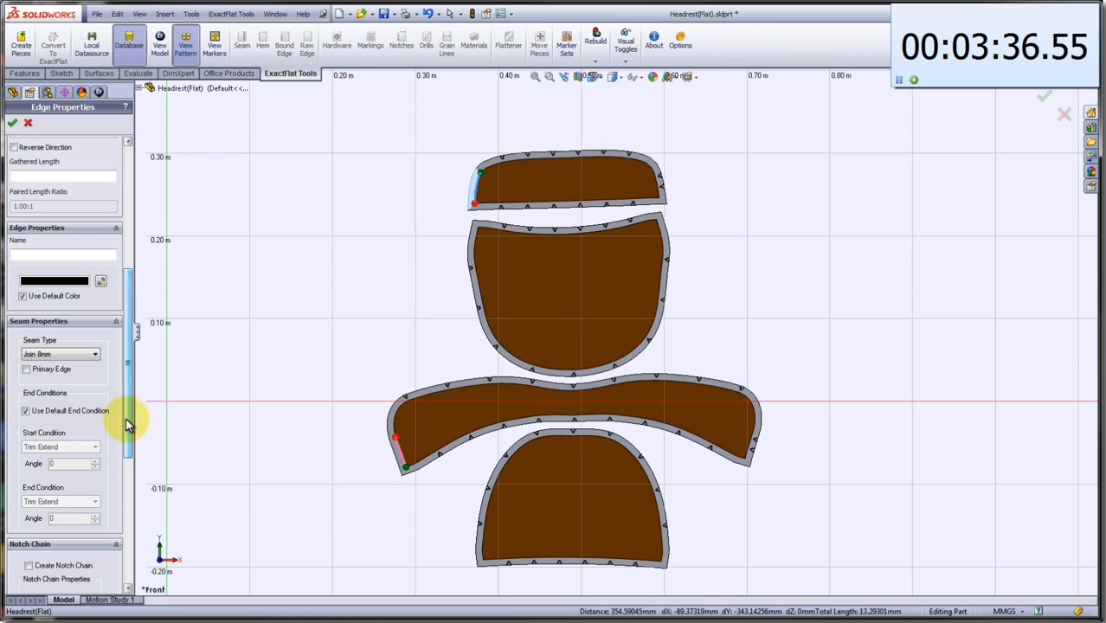
scroll(down, 3)
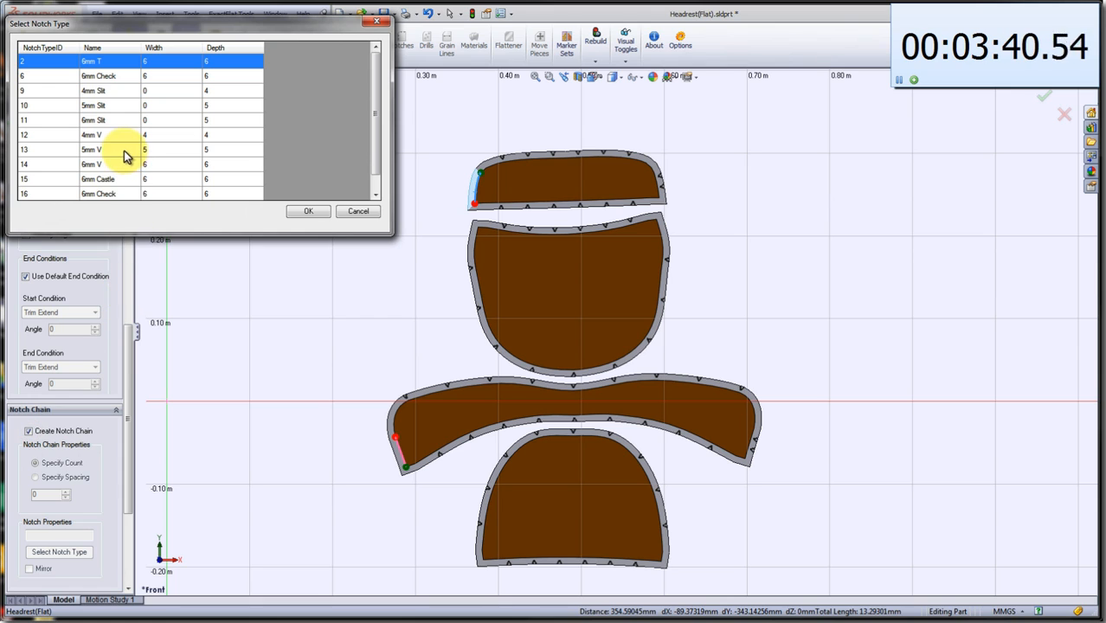
click(308, 211)
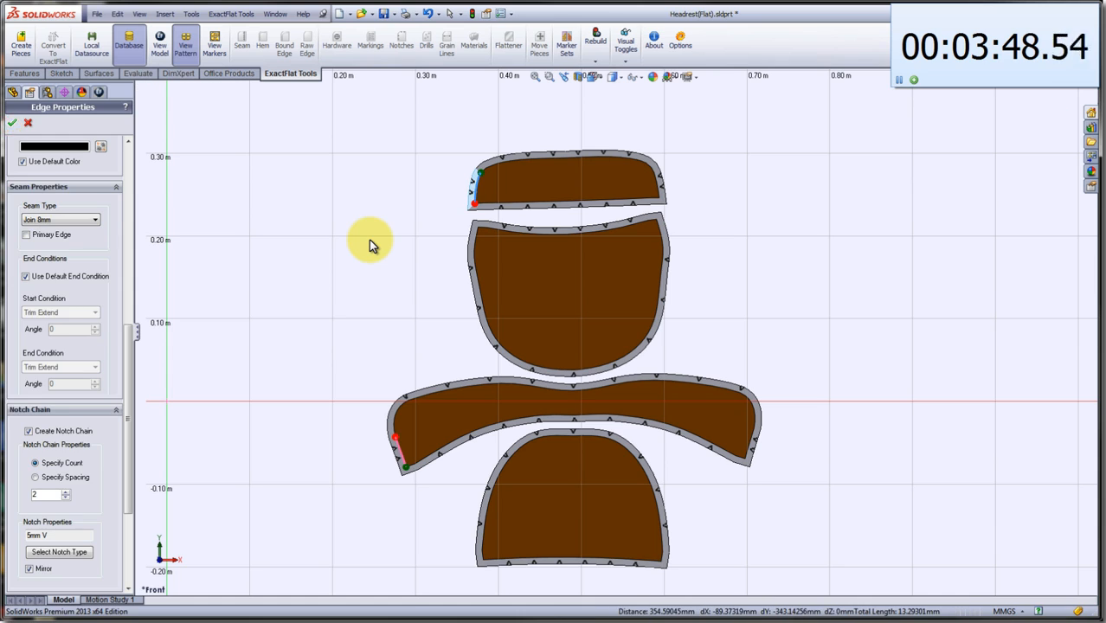
click(12, 122)
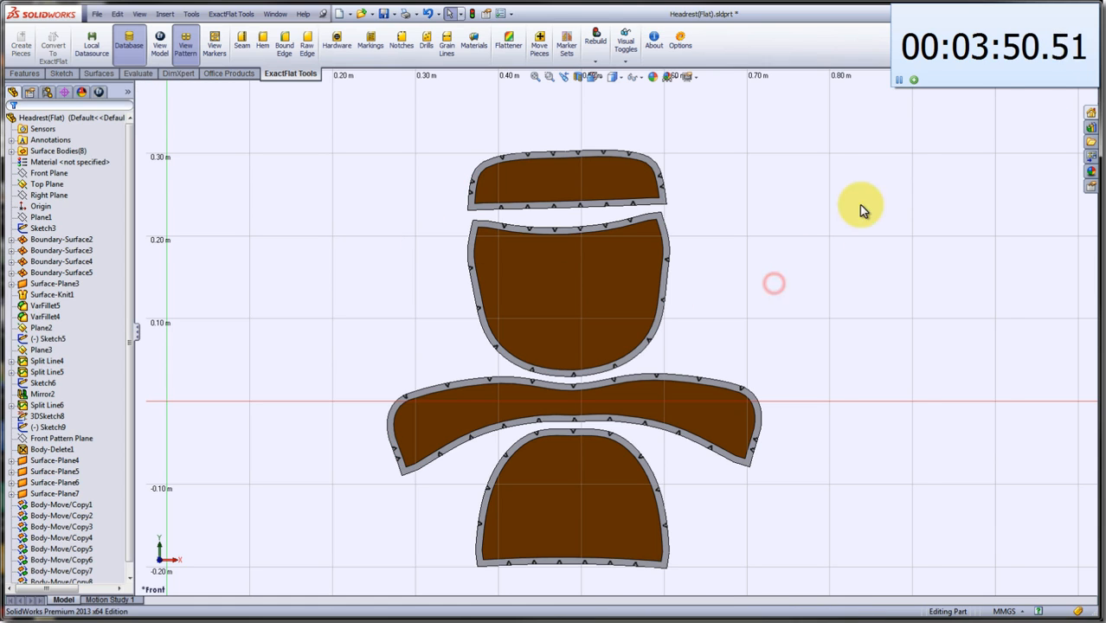